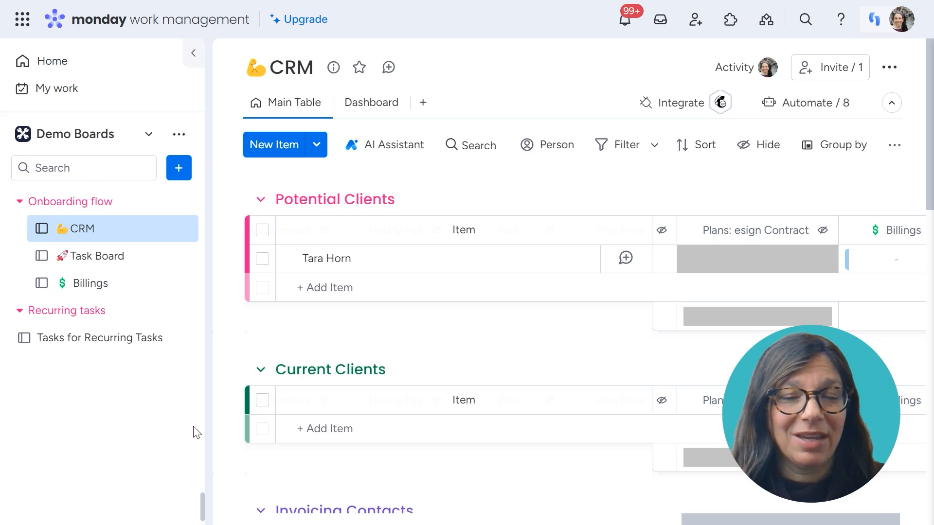
mouse_move(404, 340)
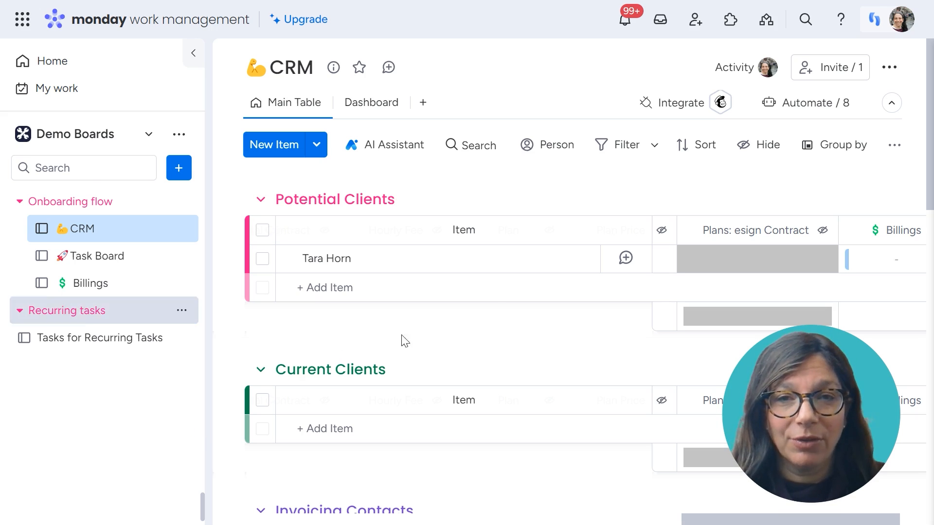
mouse_move(441, 343)
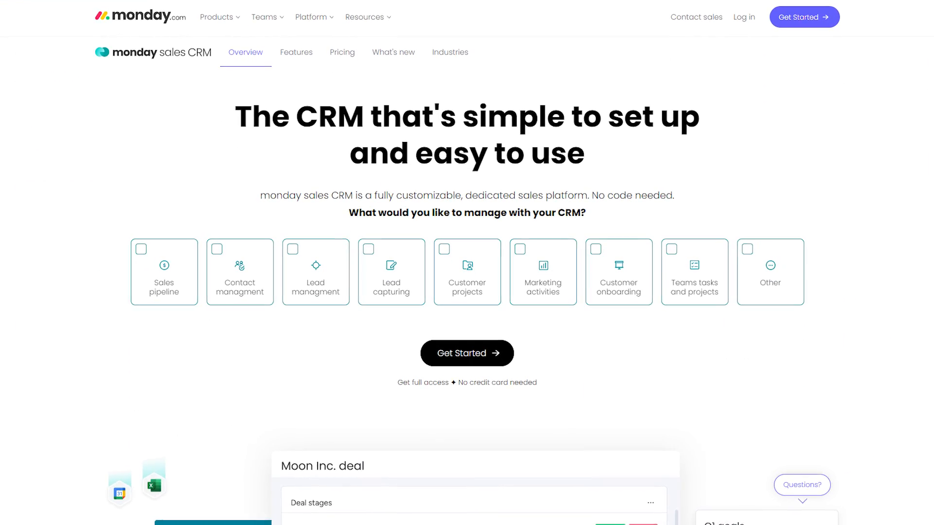
Step: Review the client's Contract_Plans e-signature view on the CRM board
scroll("down", 3)
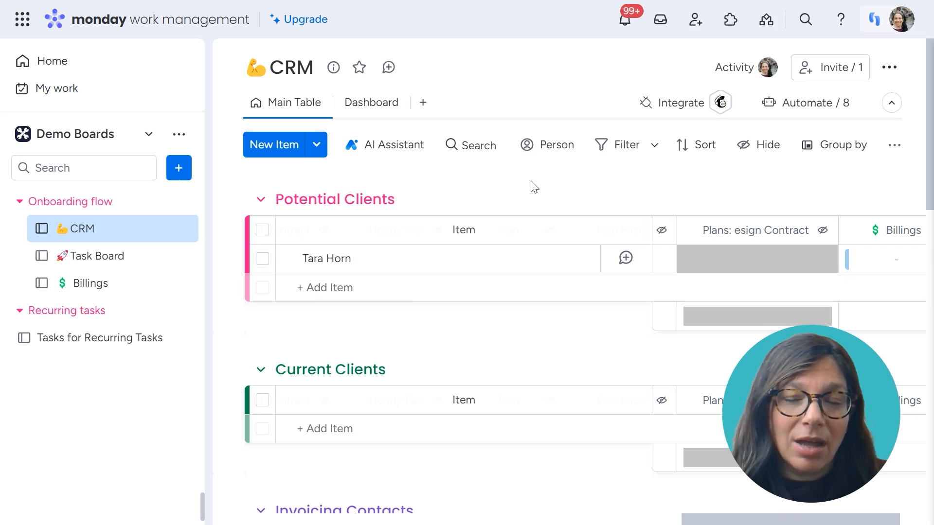
mouse_move(415, 321)
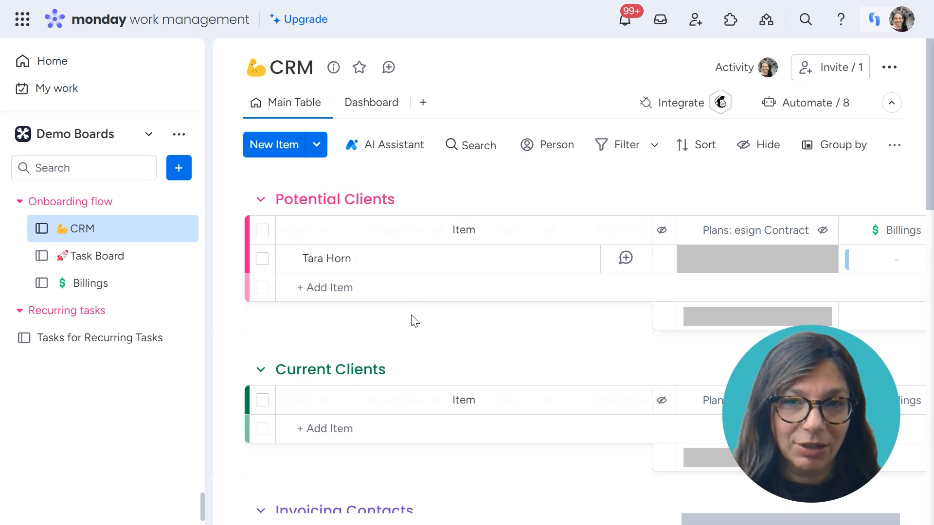
mouse_move(256, 228)
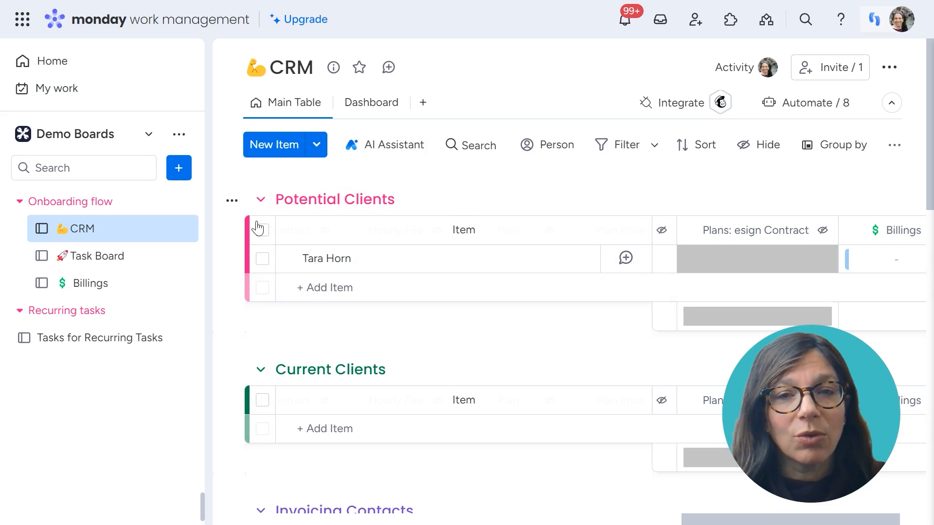
mouse_move(412, 338)
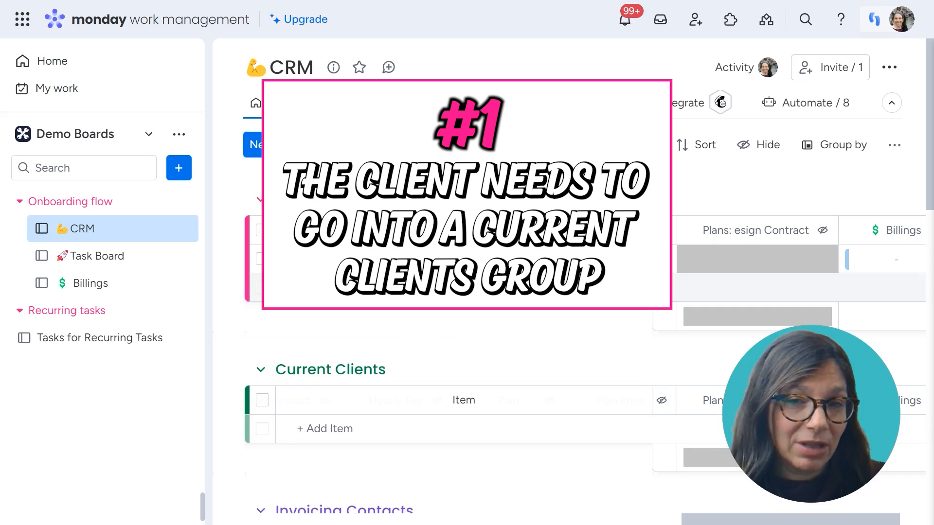
mouse_move(418, 351)
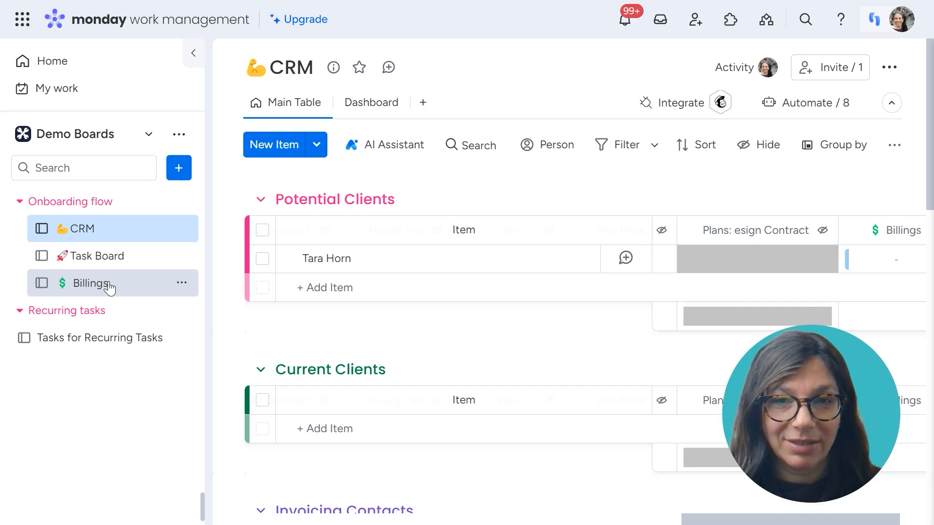
mouse_move(428, 347)
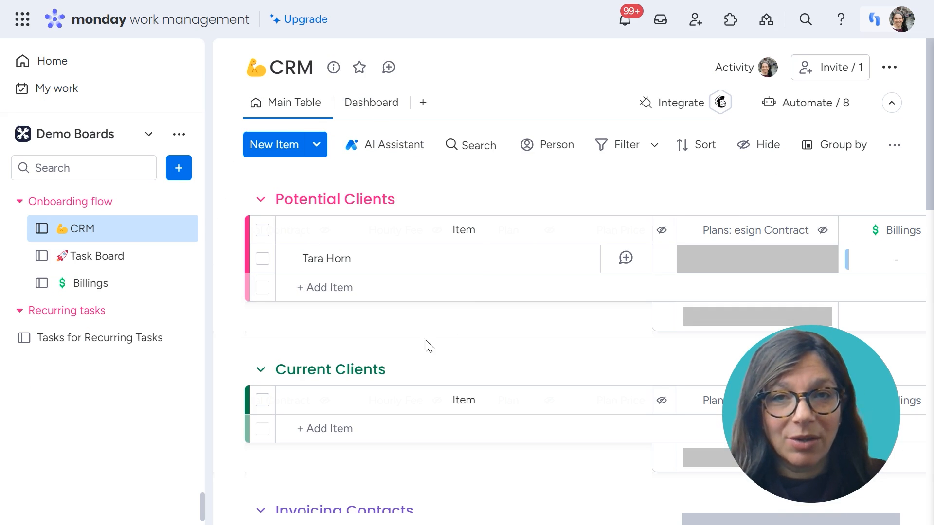
mouse_move(421, 468)
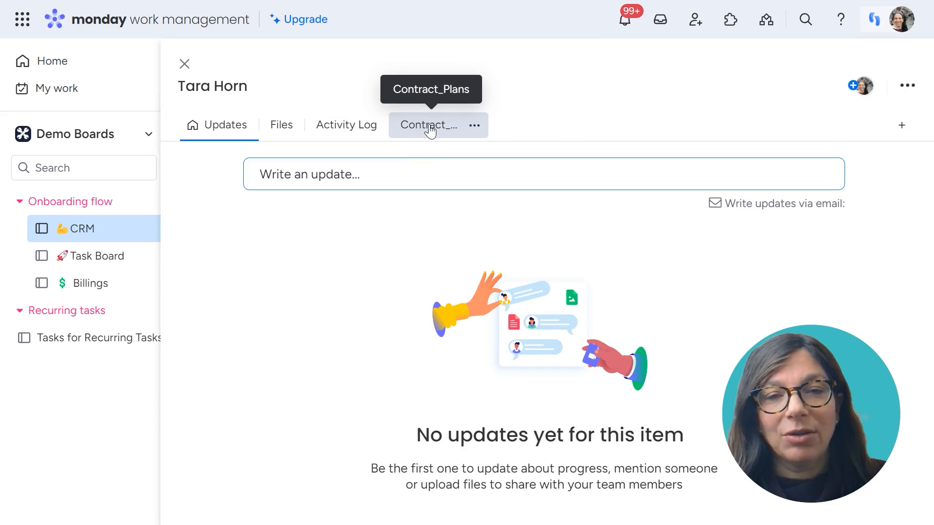
left_click(429, 126)
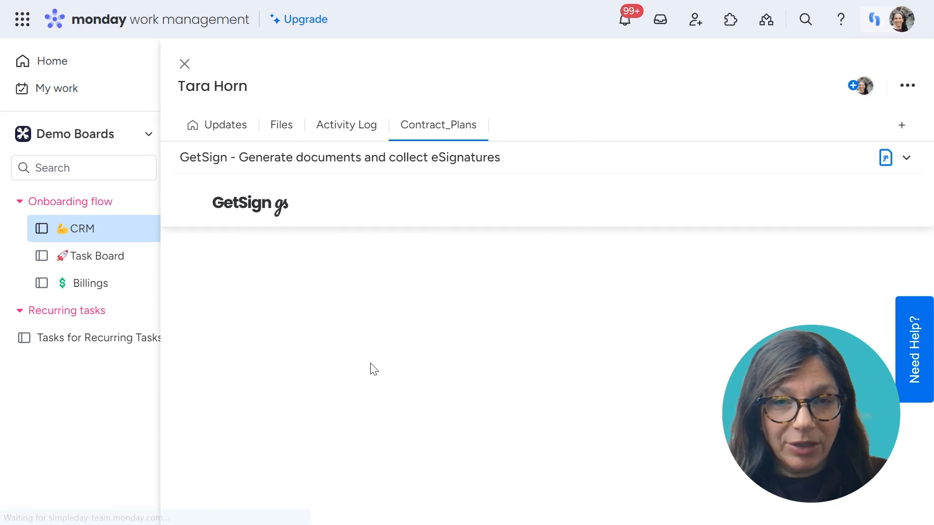
scroll("down", 3)
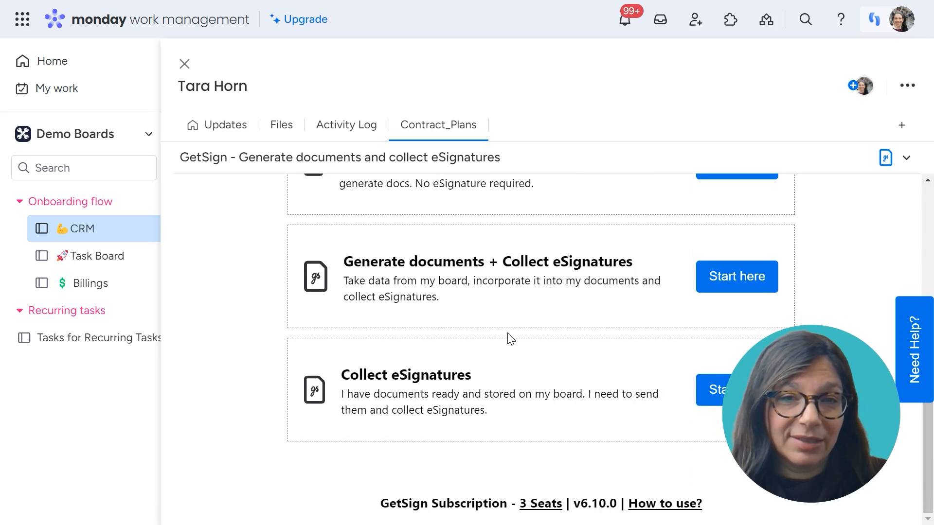
left_click(185, 65)
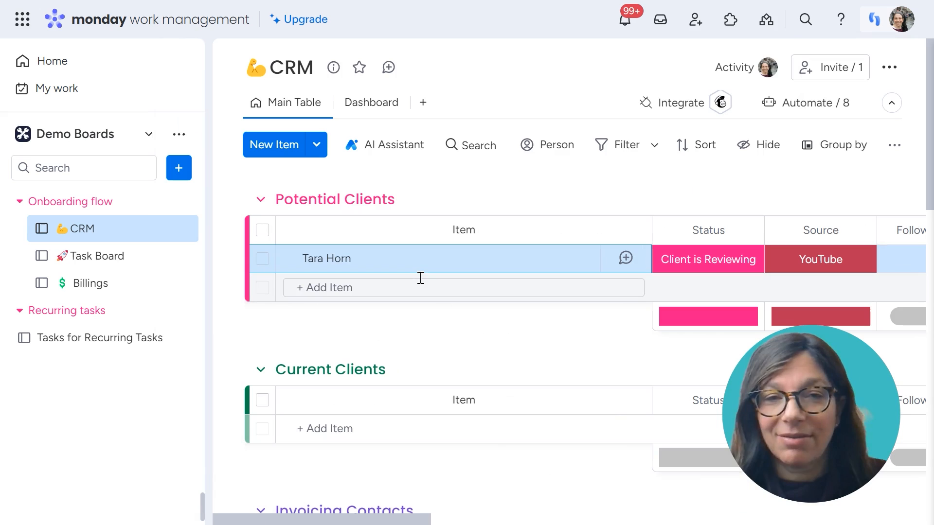
mouse_move(624, 259)
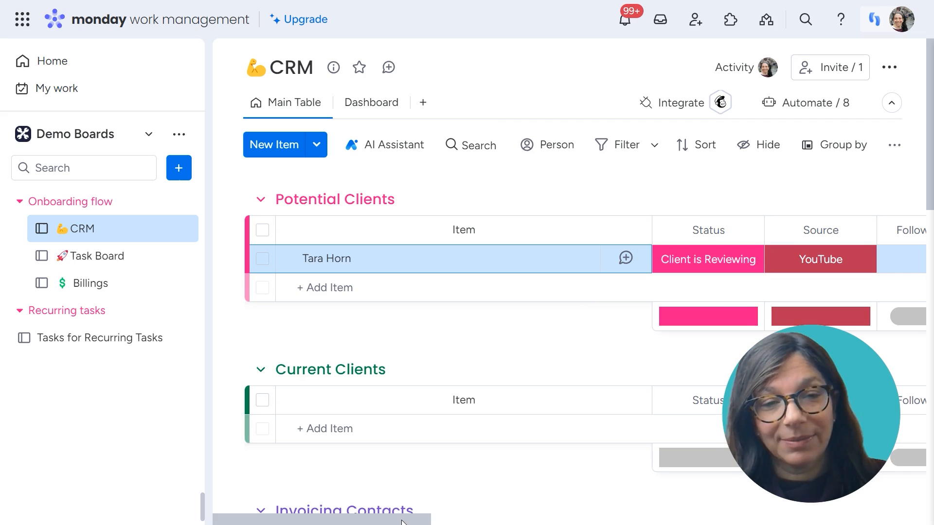
Step: Open the automation that moves e-sign-completed clients into Current Clients
scroll("right", 3)
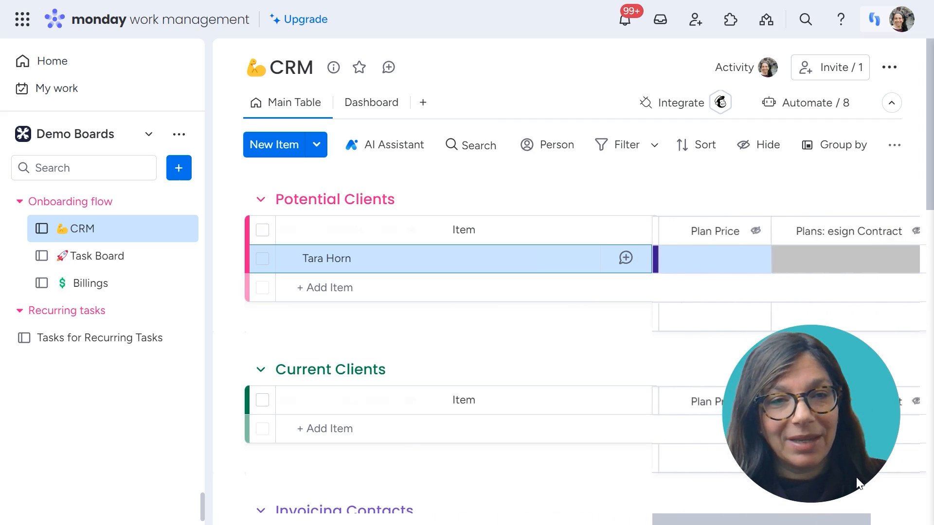
scroll("right", 3)
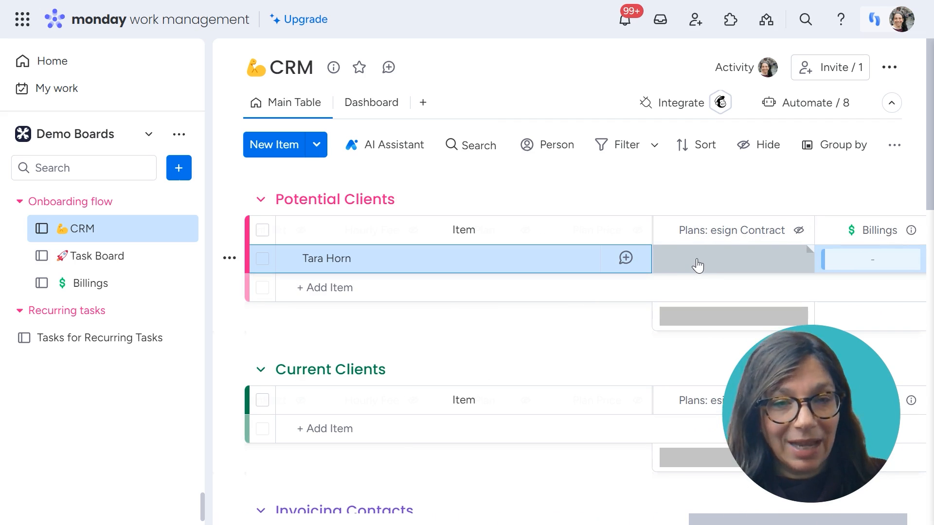
left_click(733, 259)
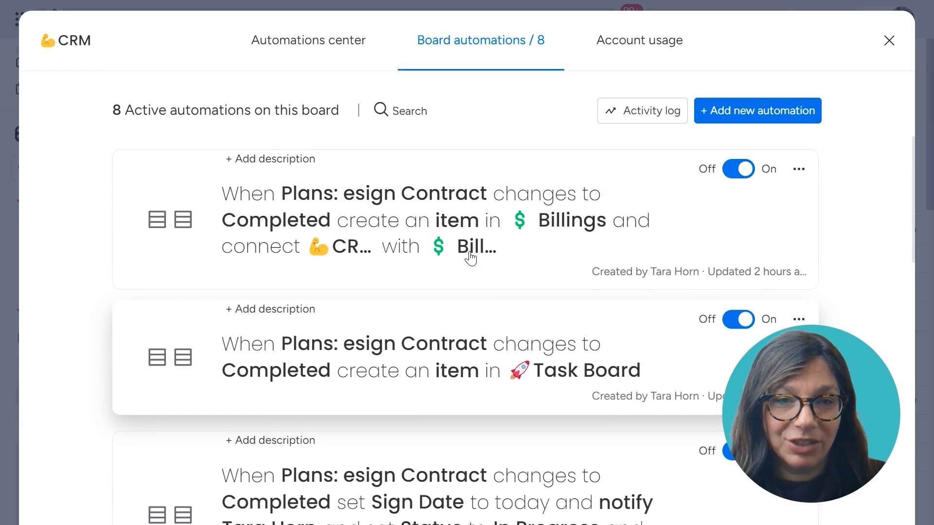
scroll("down", 3)
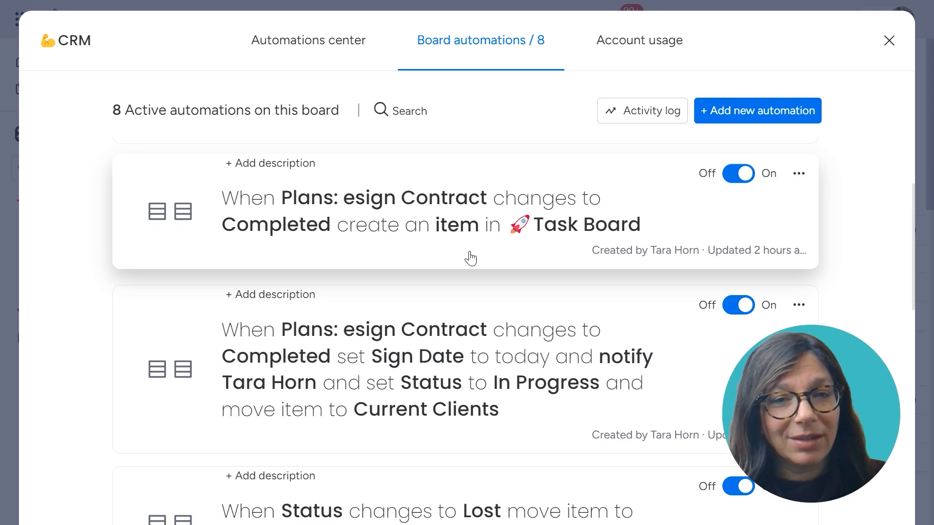
scroll("up", 3)
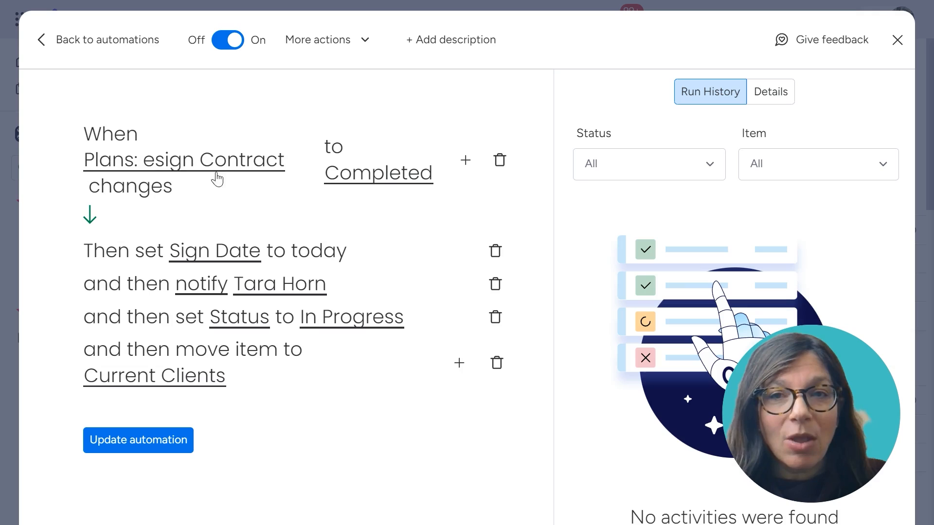
mouse_move(182, 174)
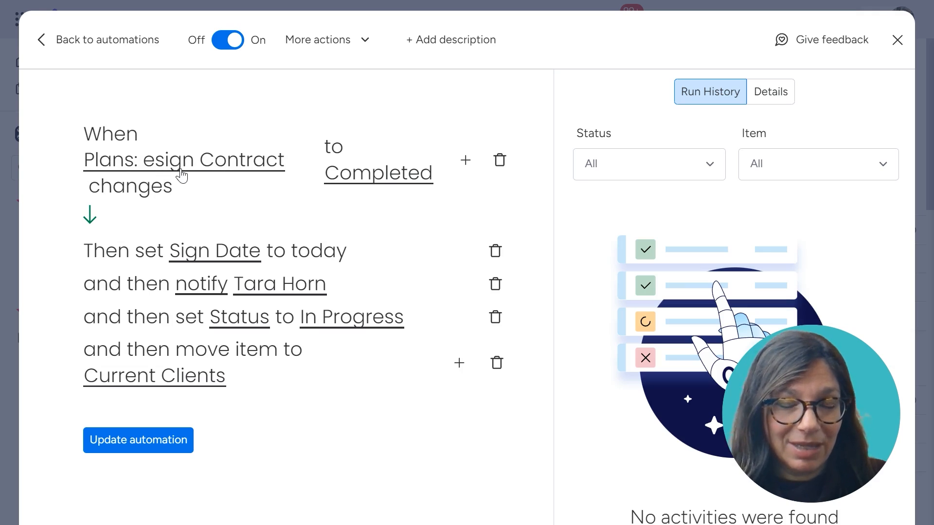
mouse_move(314, 197)
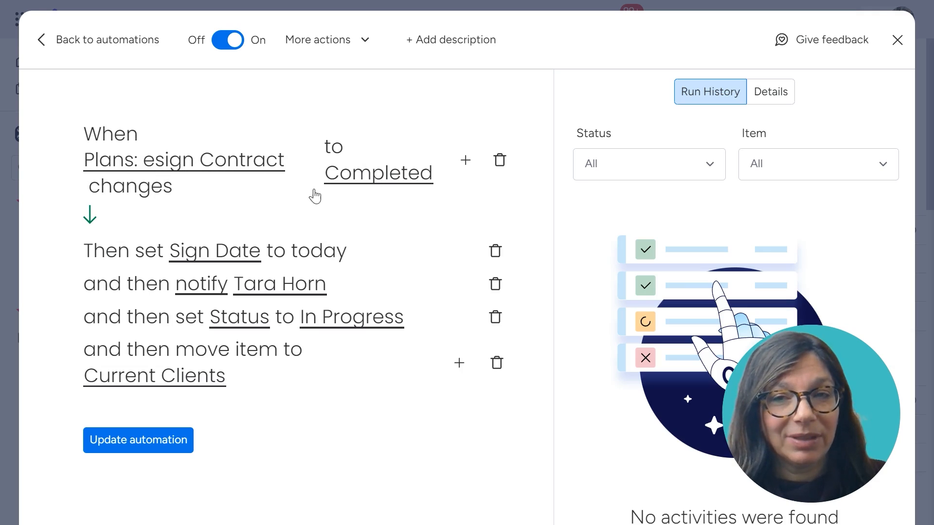
mouse_move(222, 256)
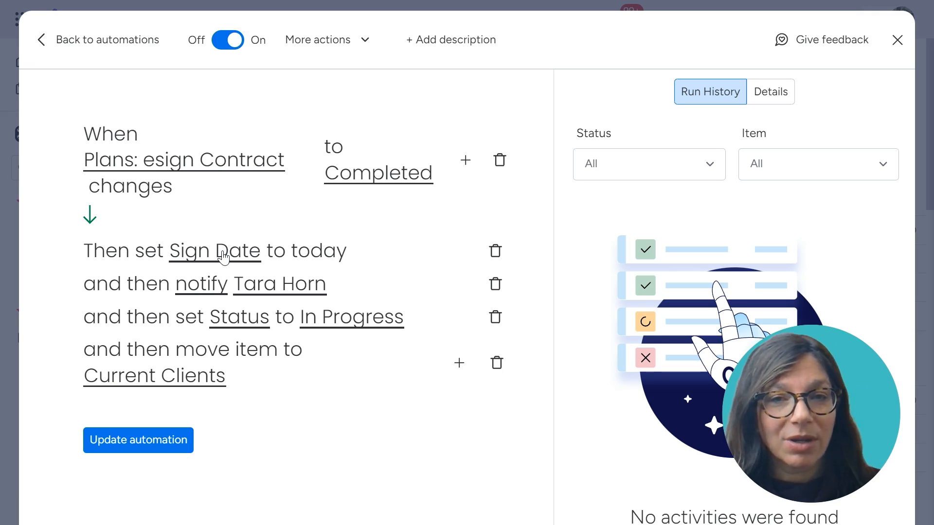
mouse_move(231, 295)
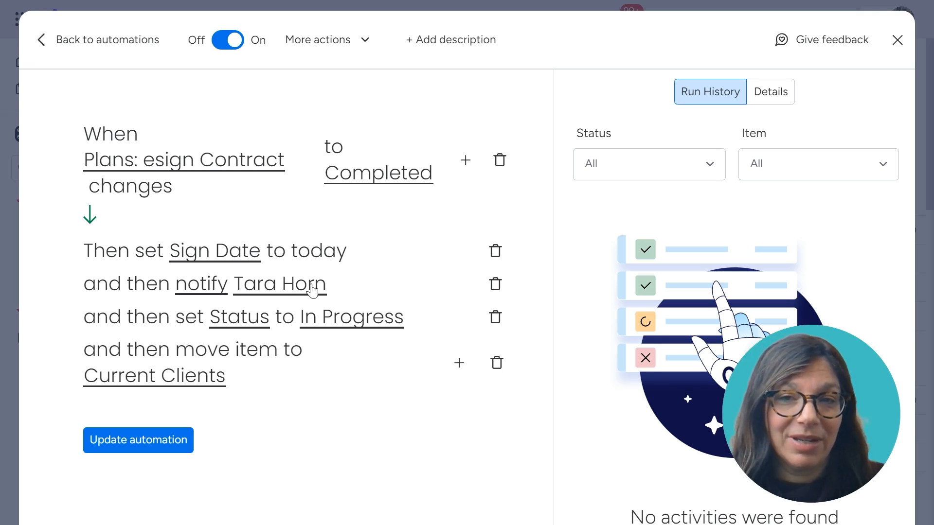
mouse_move(354, 325)
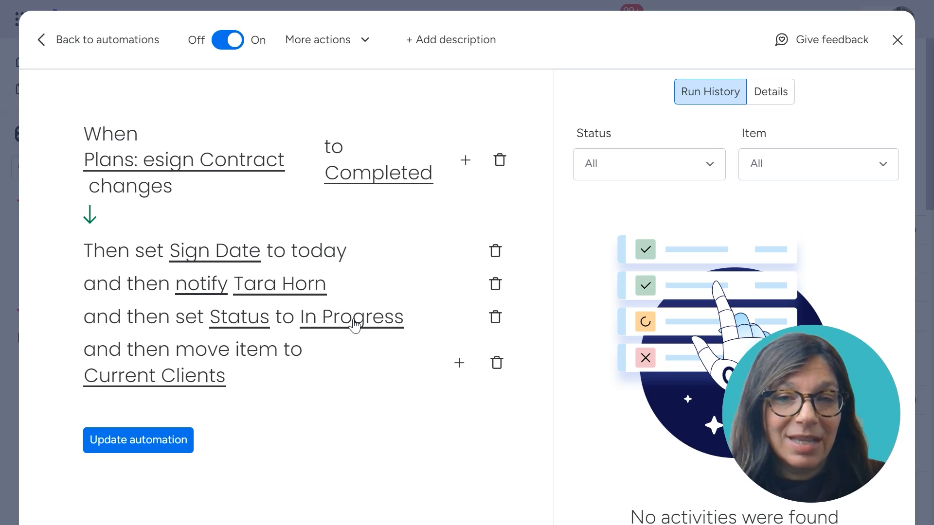
mouse_move(54, 53)
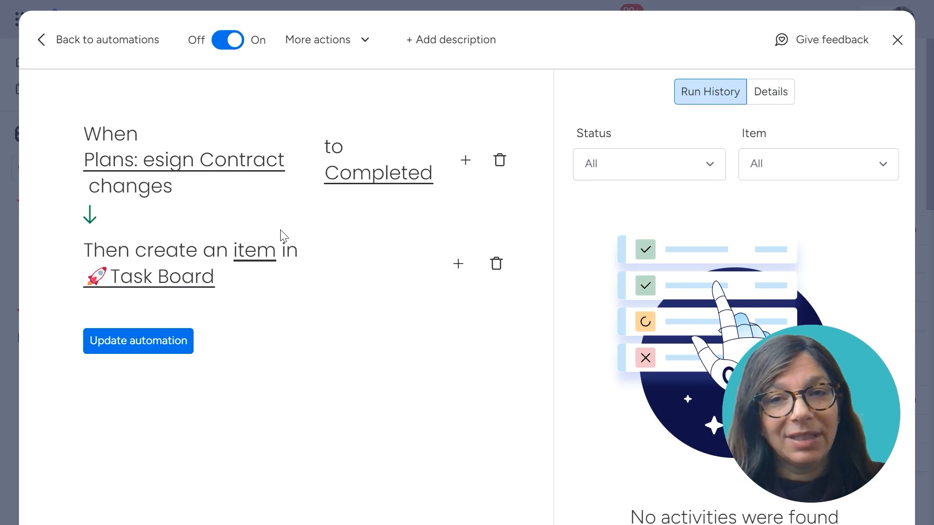
mouse_move(202, 185)
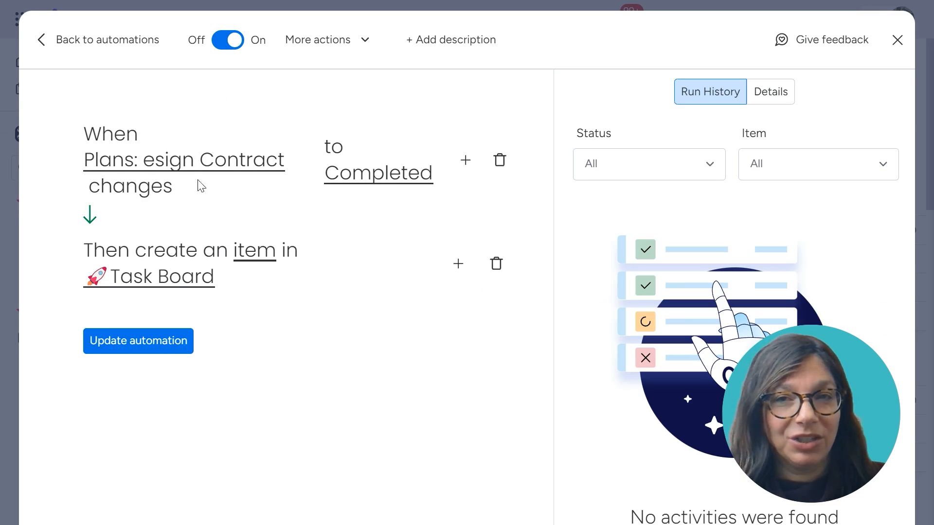
mouse_move(168, 190)
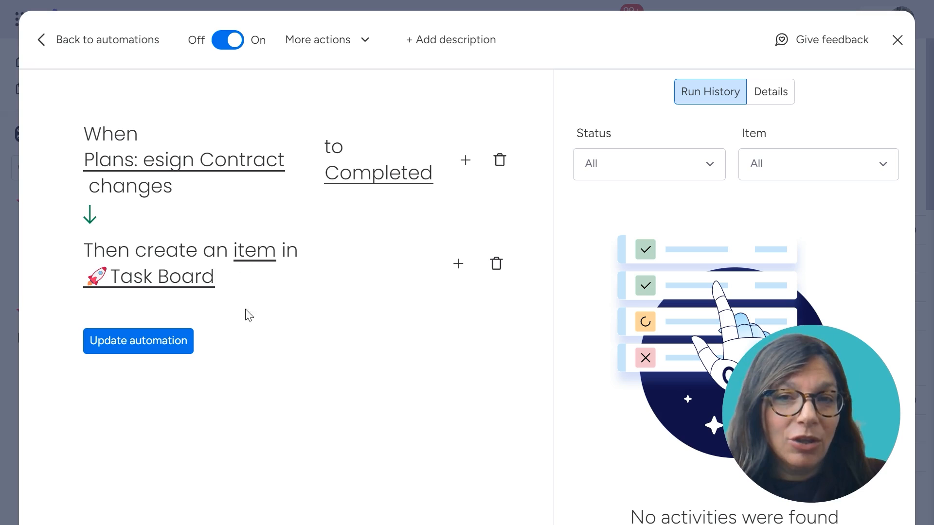
mouse_move(286, 300)
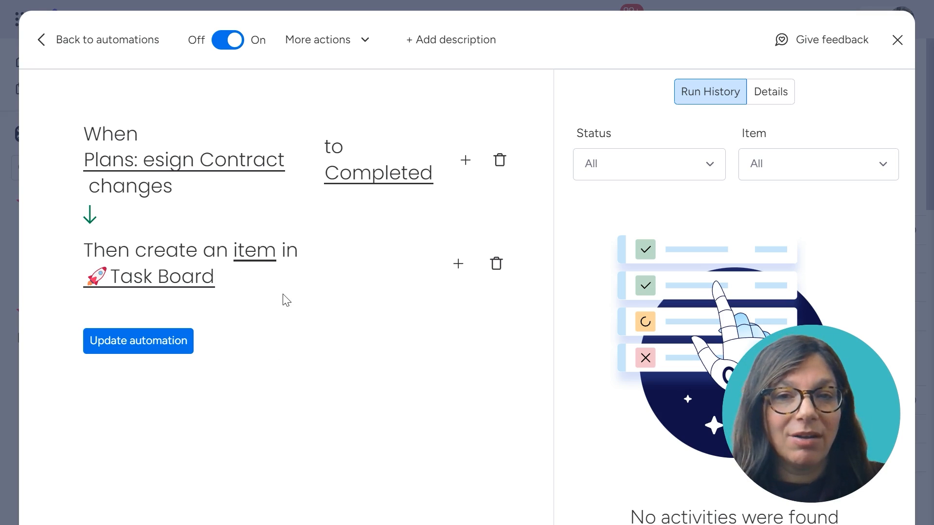
mouse_move(253, 262)
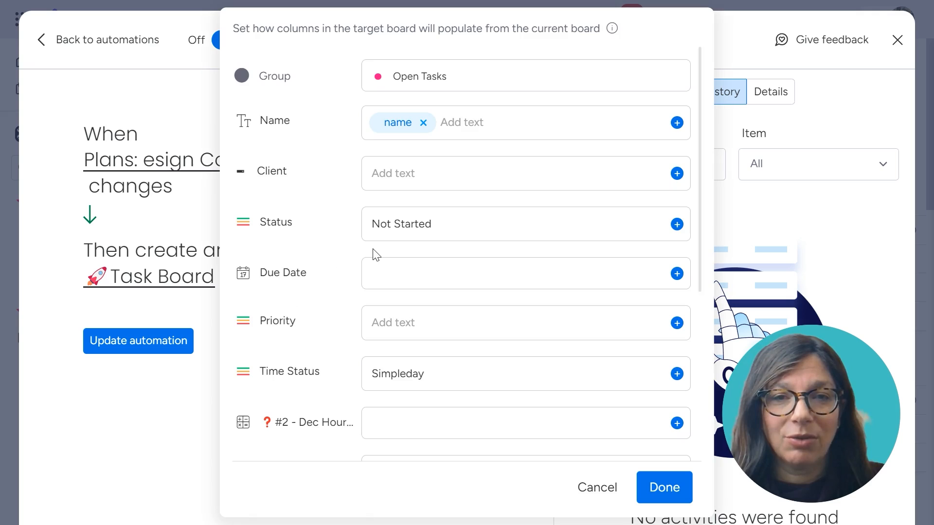
Step: Leave the column-mapping dialog and go back to the CRM board's automations list
scroll("down", 3)
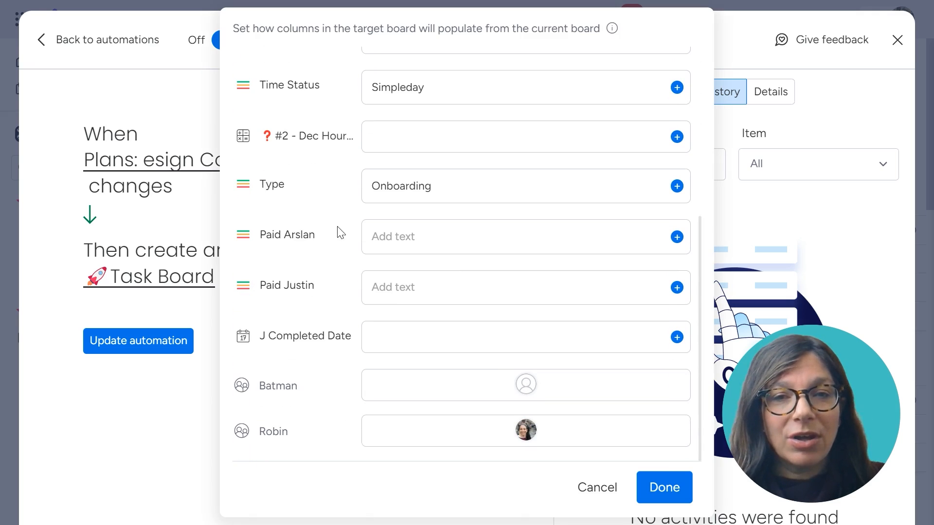
mouse_move(319, 201)
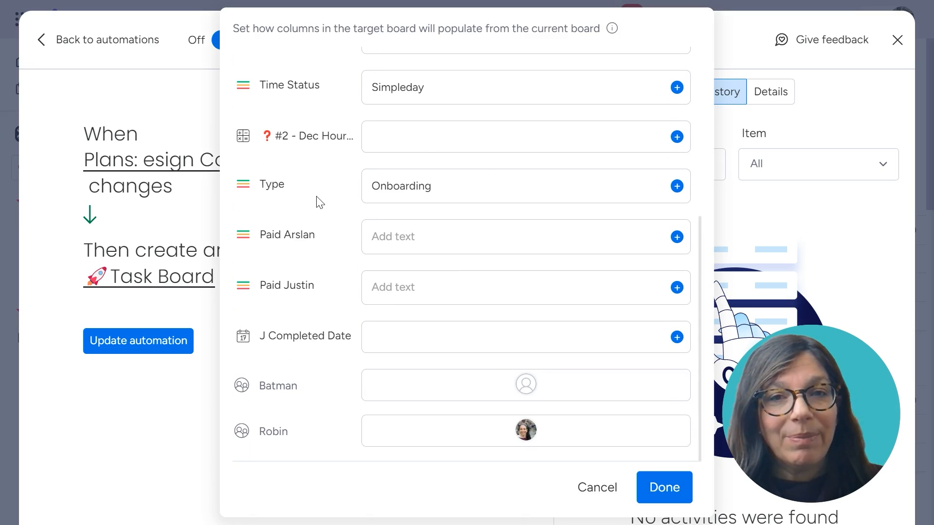
mouse_move(352, 191)
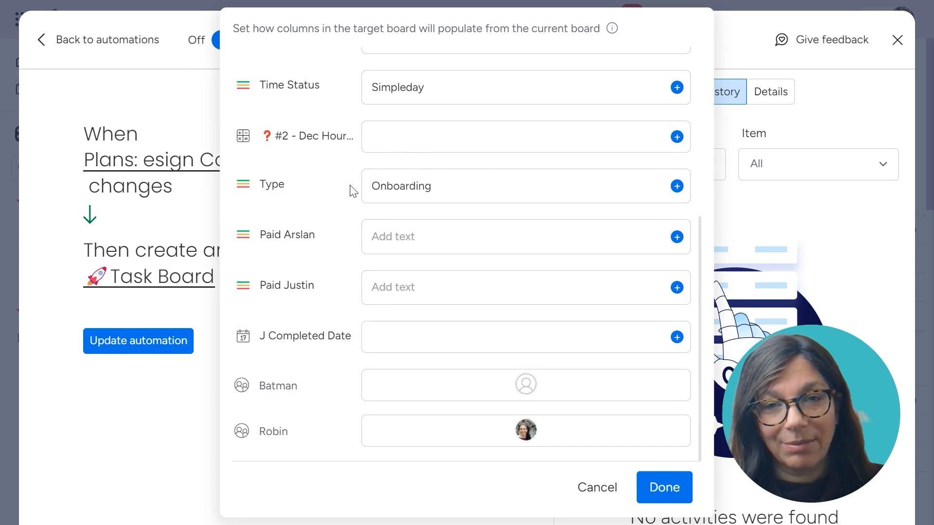
mouse_move(324, 194)
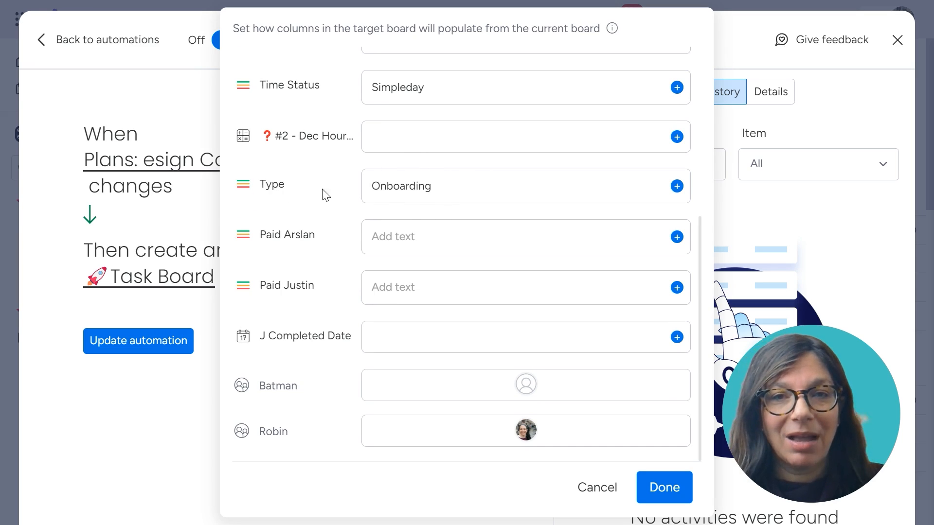
mouse_move(120, 119)
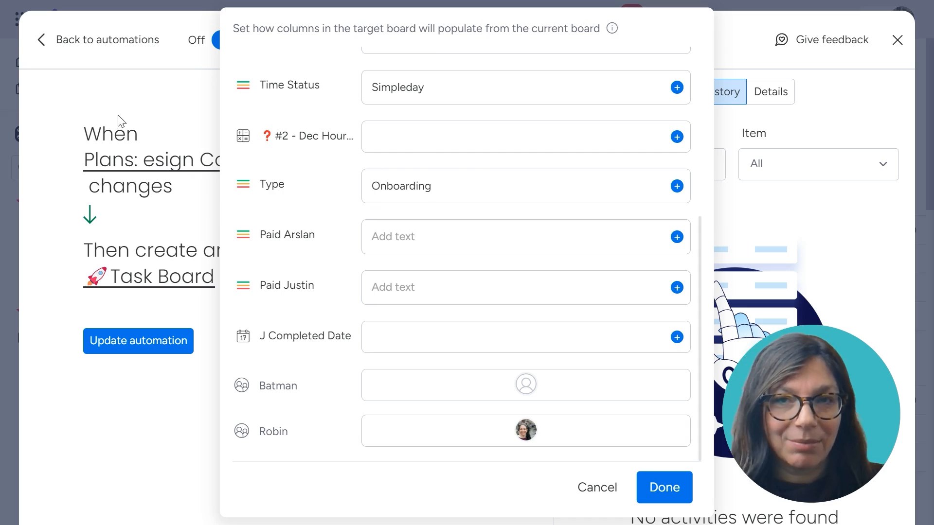
left_click(664, 487)
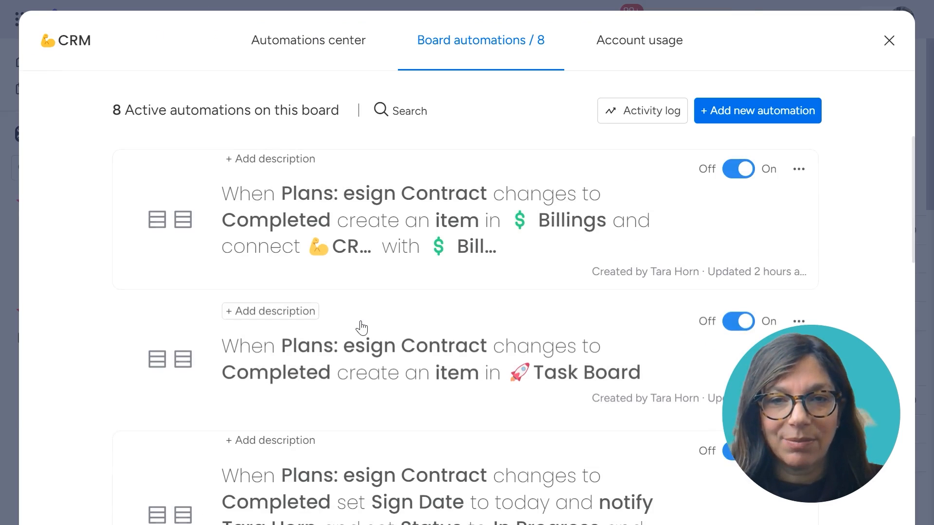
left_click(417, 220)
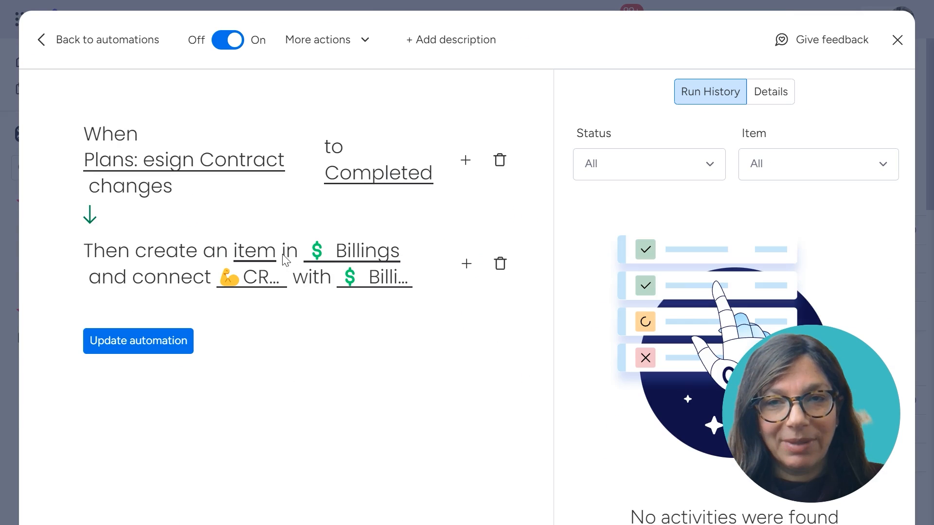
mouse_move(225, 192)
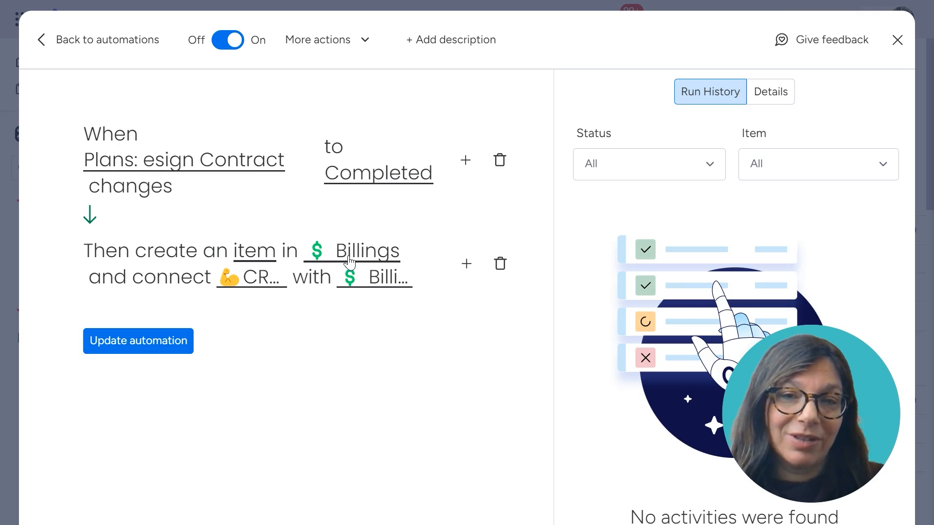
mouse_move(82, 54)
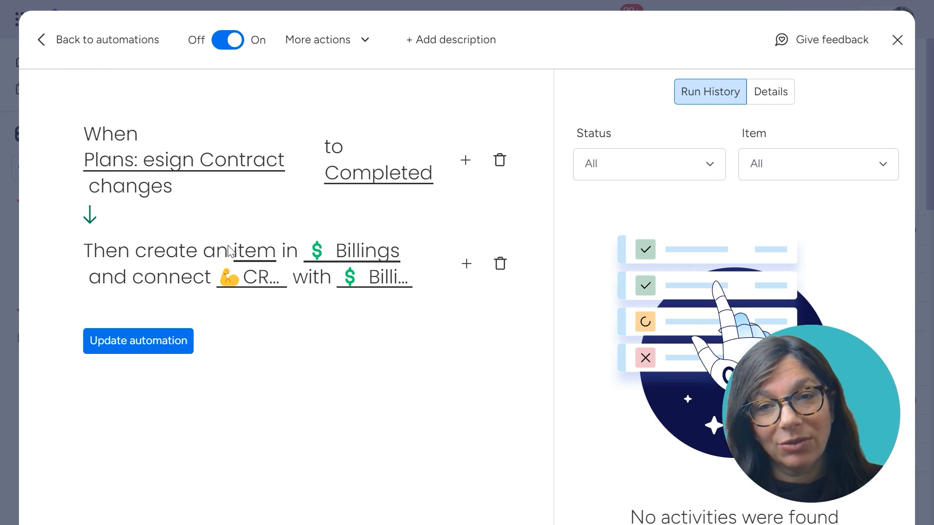
mouse_move(90, 54)
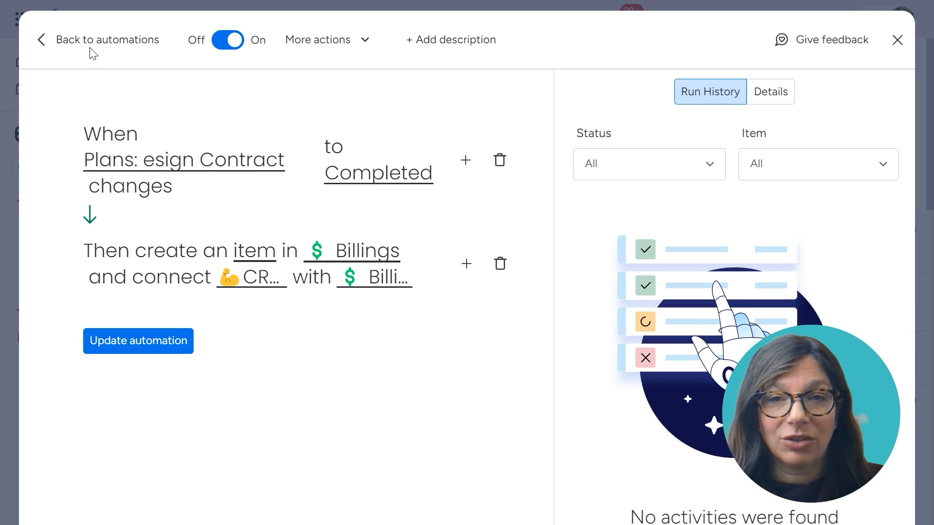
mouse_move(372, 286)
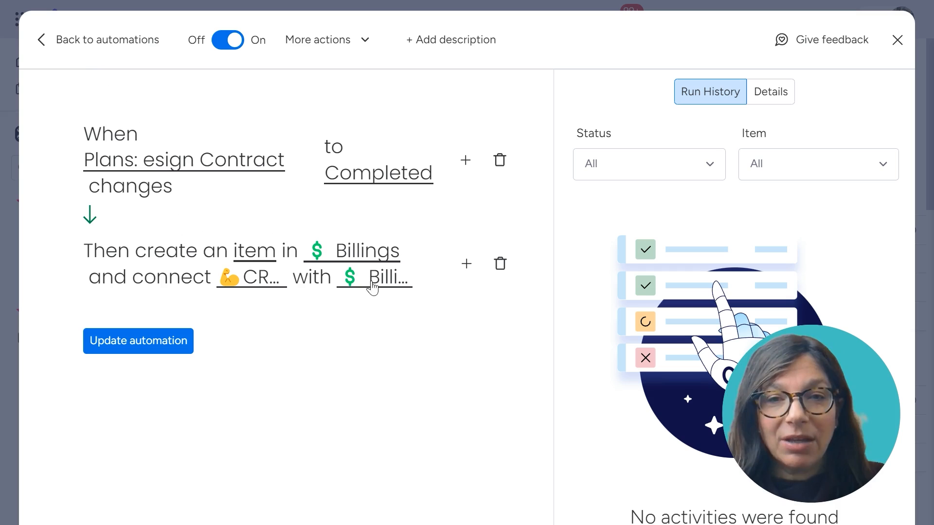
left_click(374, 278)
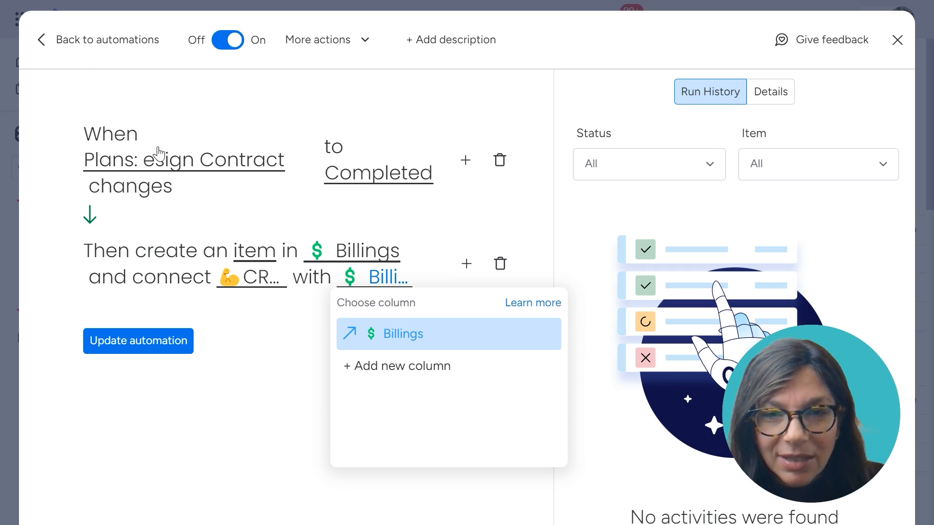
left_click(104, 39)
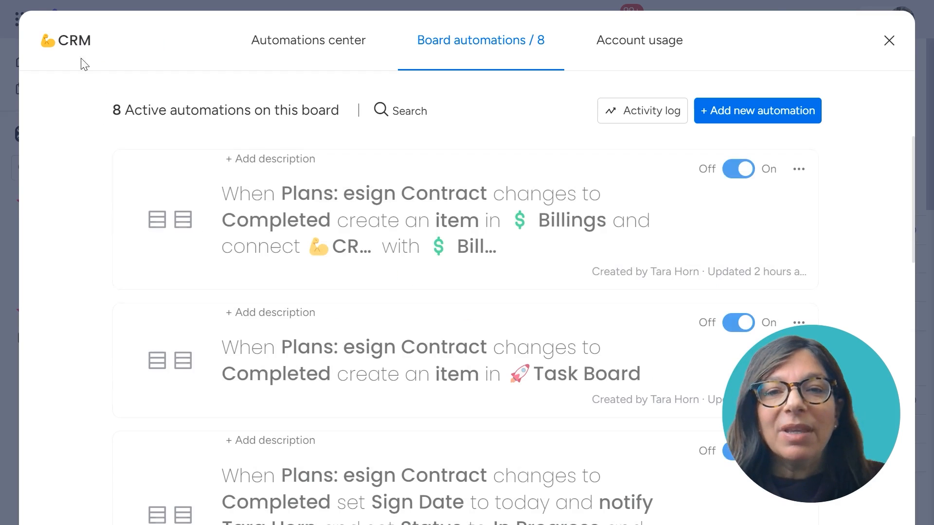
Step: Switch from CRM to the Task Board and open its list of 20 active automations
left_click(888, 41)
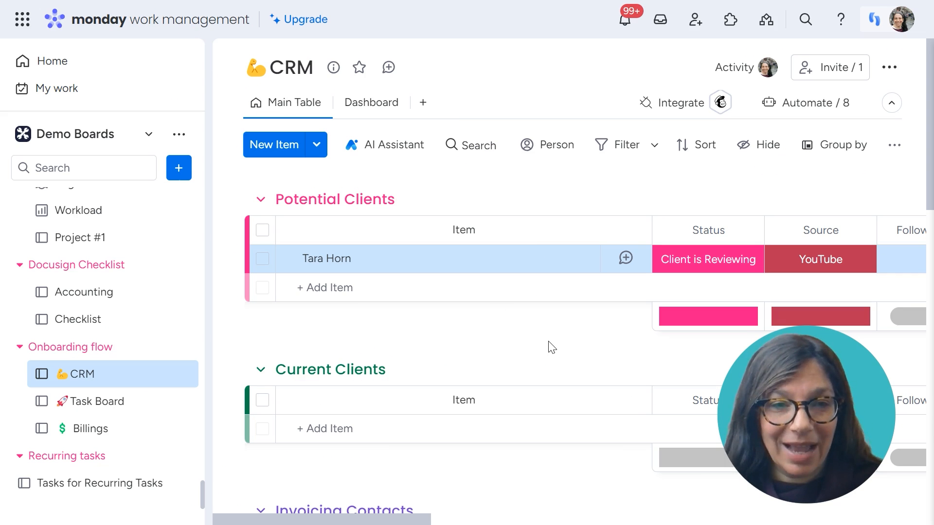
mouse_move(588, 356)
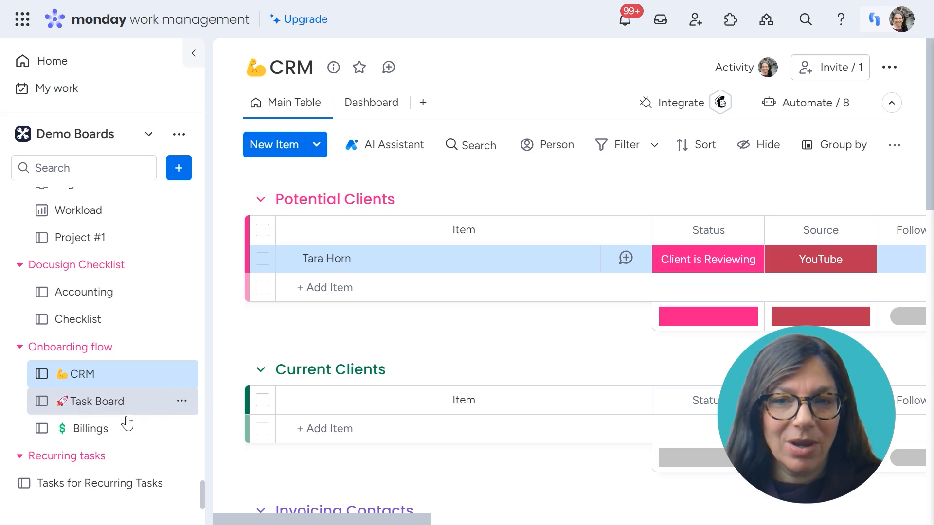
left_click(93, 401)
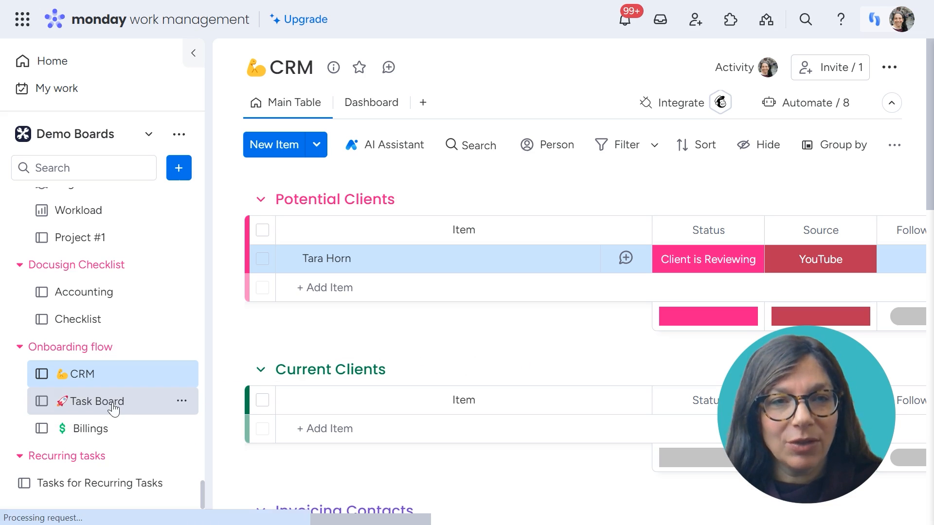
left_click(94, 401)
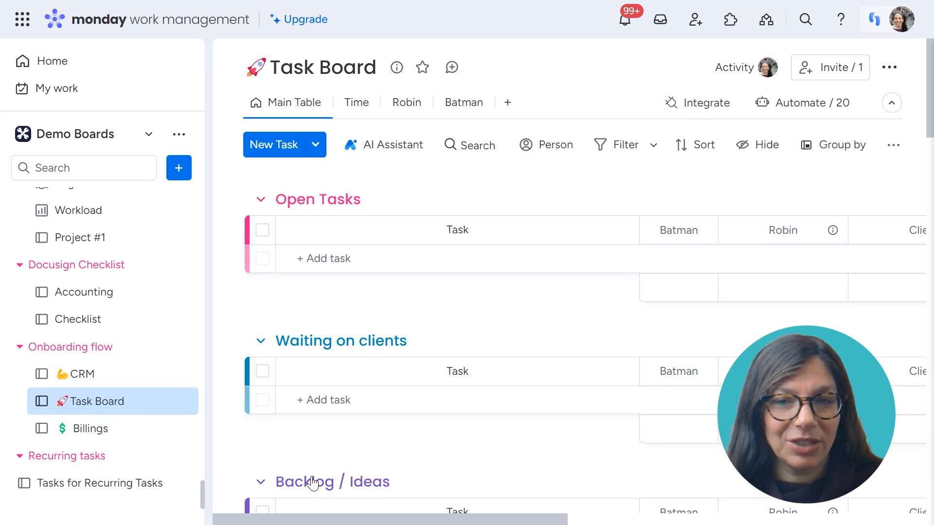
scroll("right", 3)
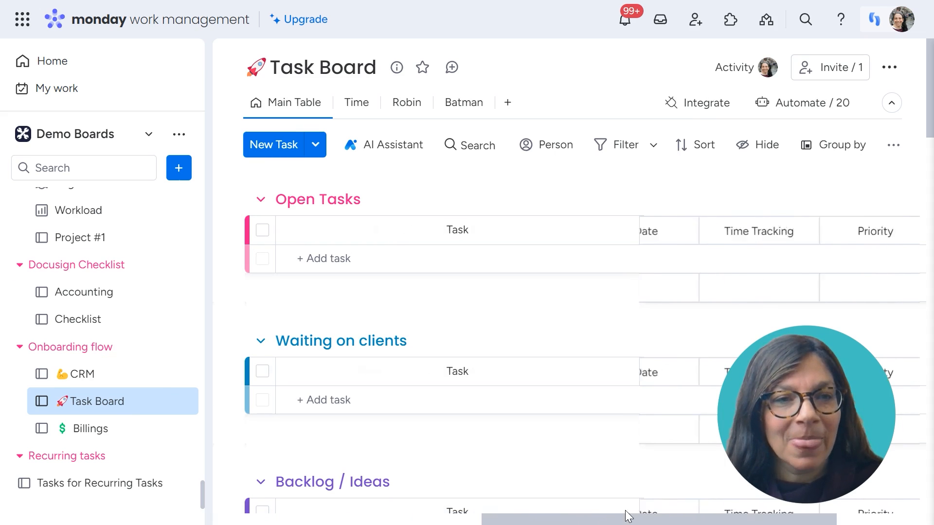
scroll("right", 3)
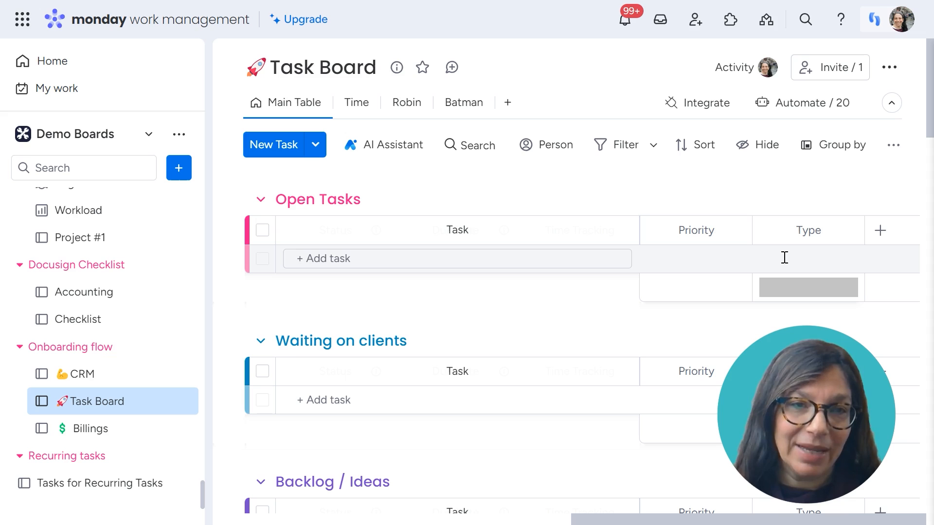
mouse_move(761, 251)
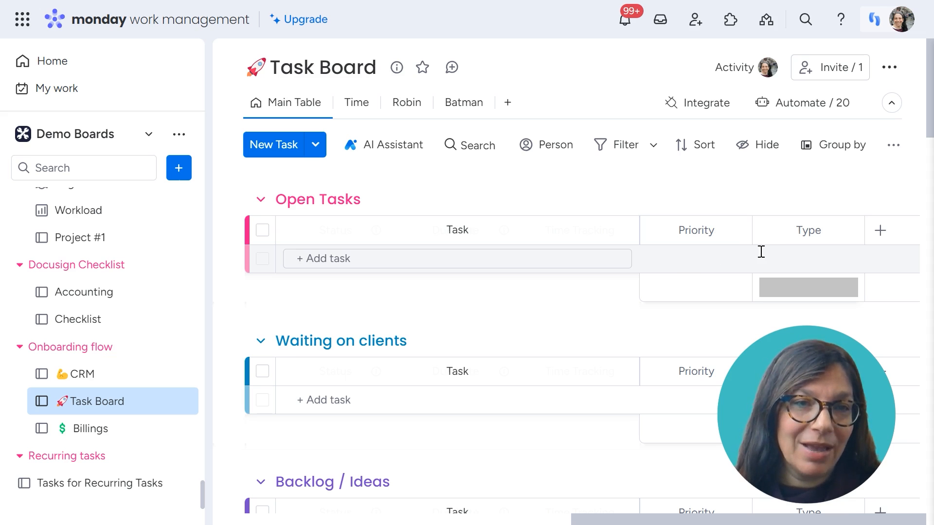
left_click(810, 102)
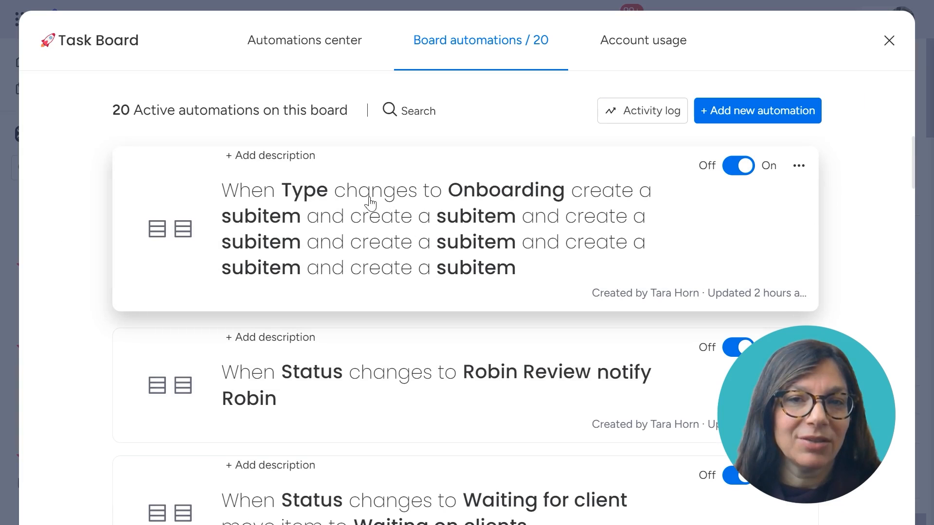
mouse_move(288, 198)
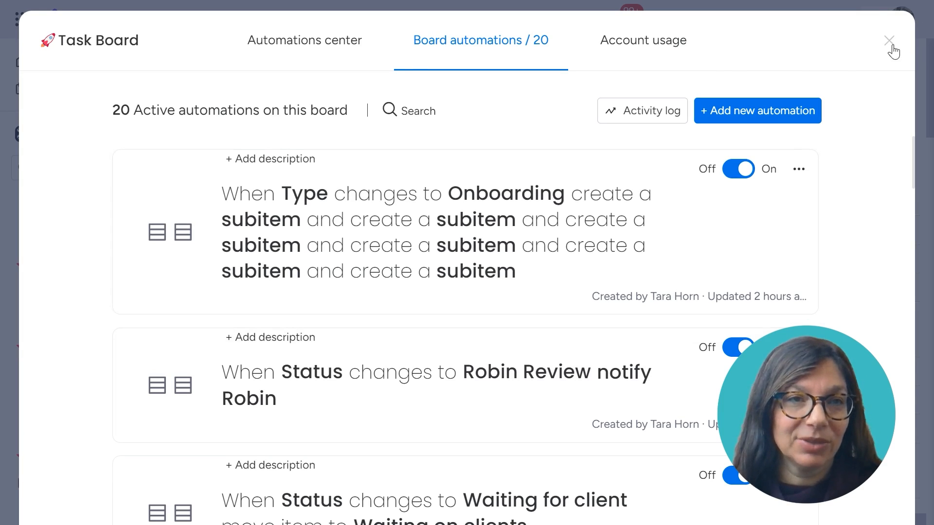
Step: Close the Task Board automations list to return to its Open Tasks table
left_click(888, 41)
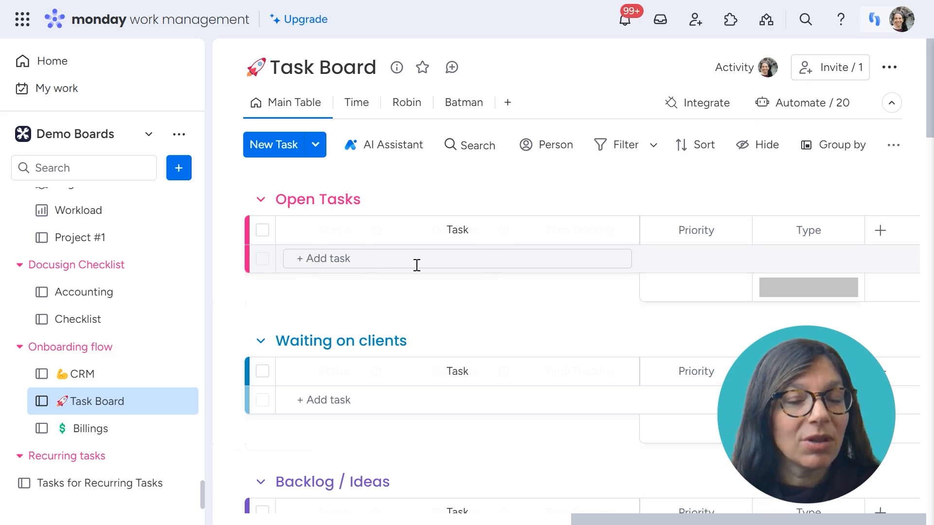
mouse_move(363, 247)
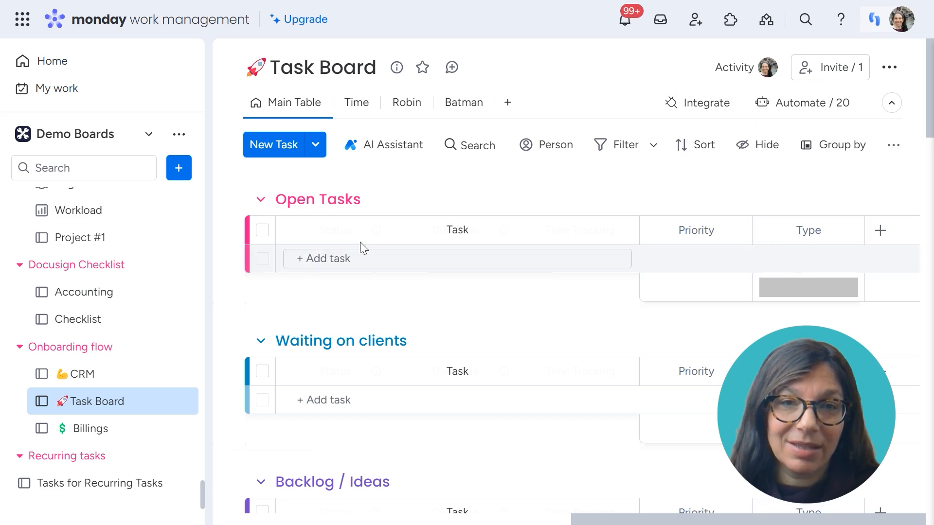
mouse_move(362, 297)
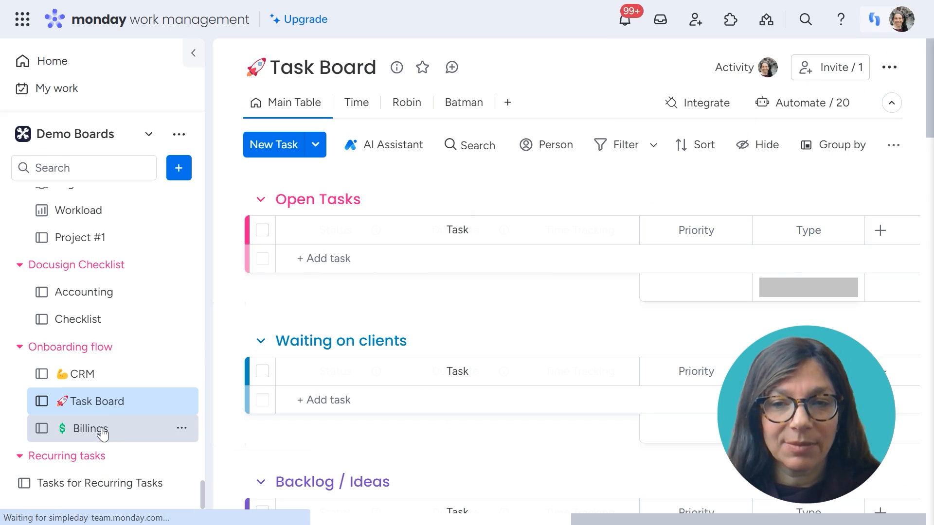
left_click(89, 428)
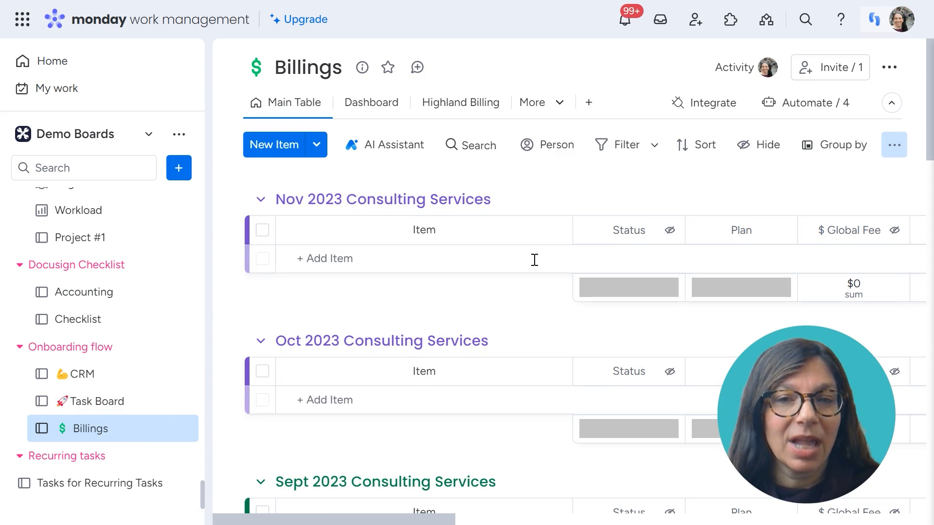
mouse_move(494, 202)
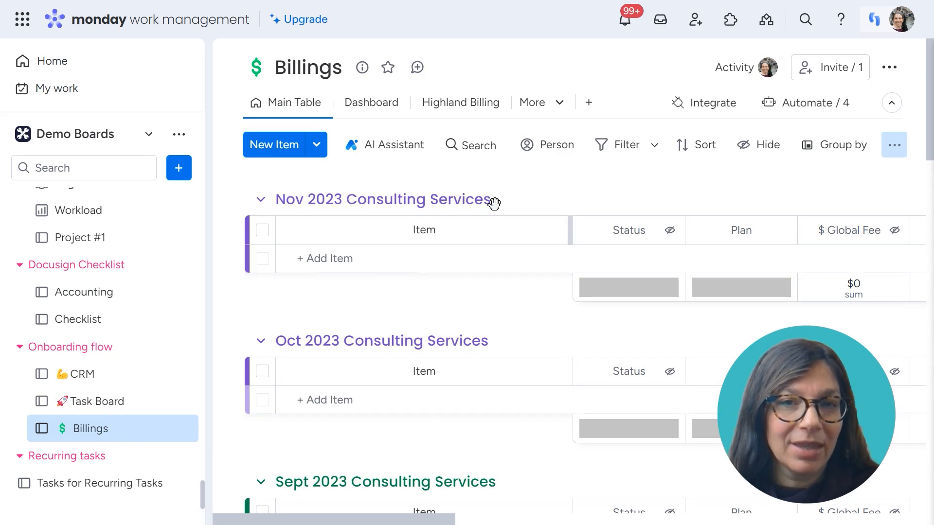
left_click(325, 258)
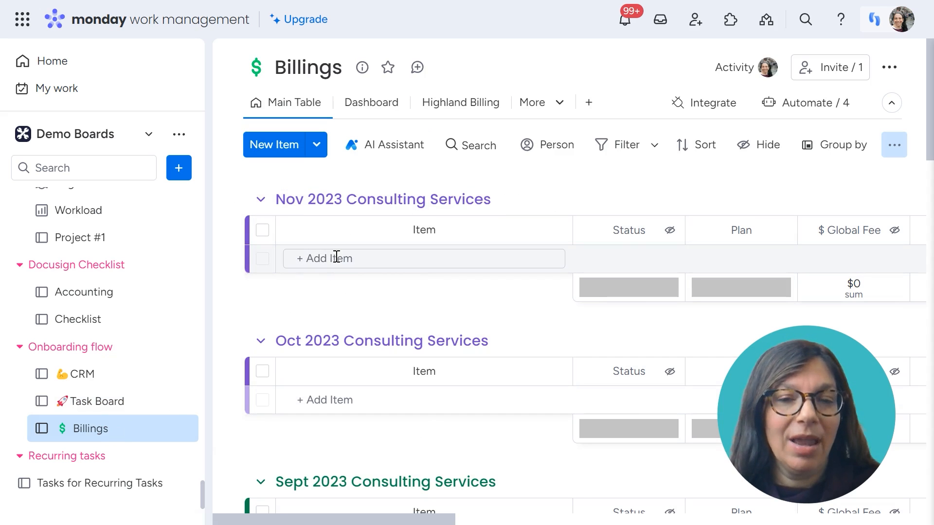
mouse_move(383, 471)
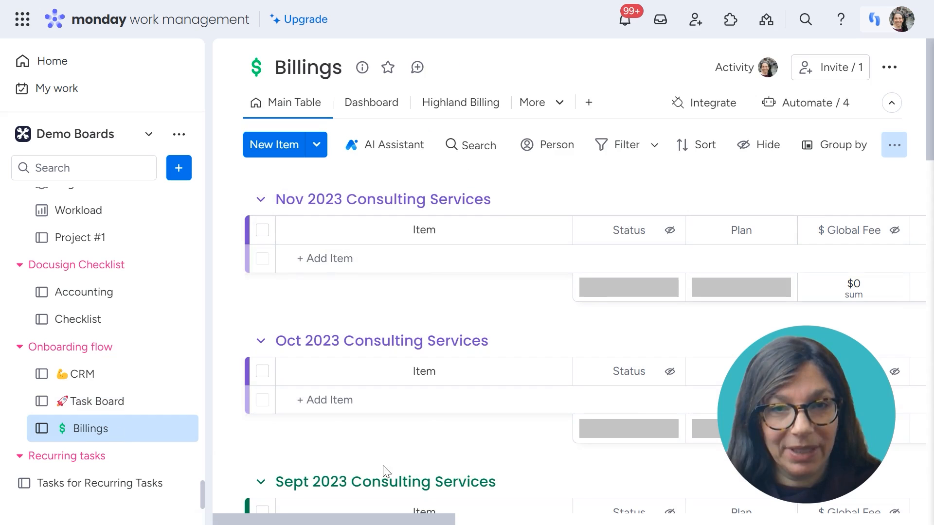
scroll("right", 3)
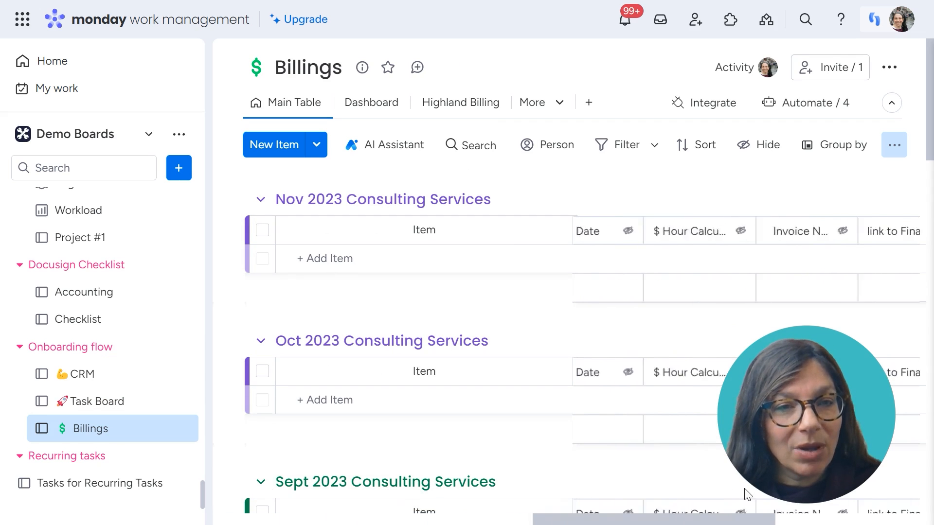
scroll("right", 3)
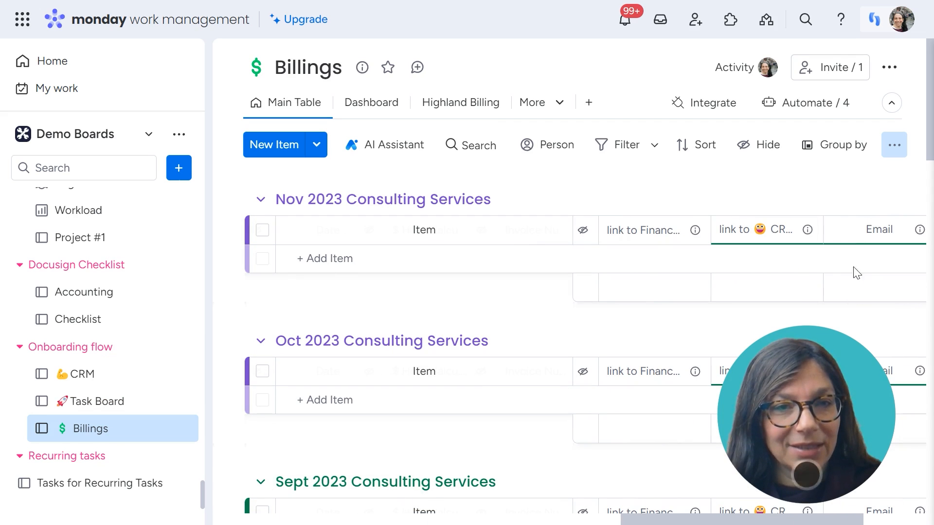
mouse_move(654, 519)
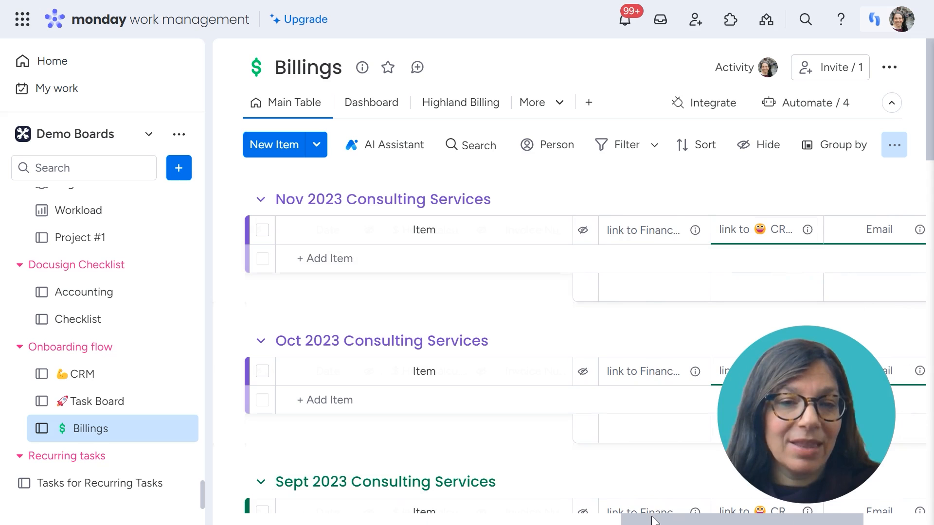
scroll("right", 3)
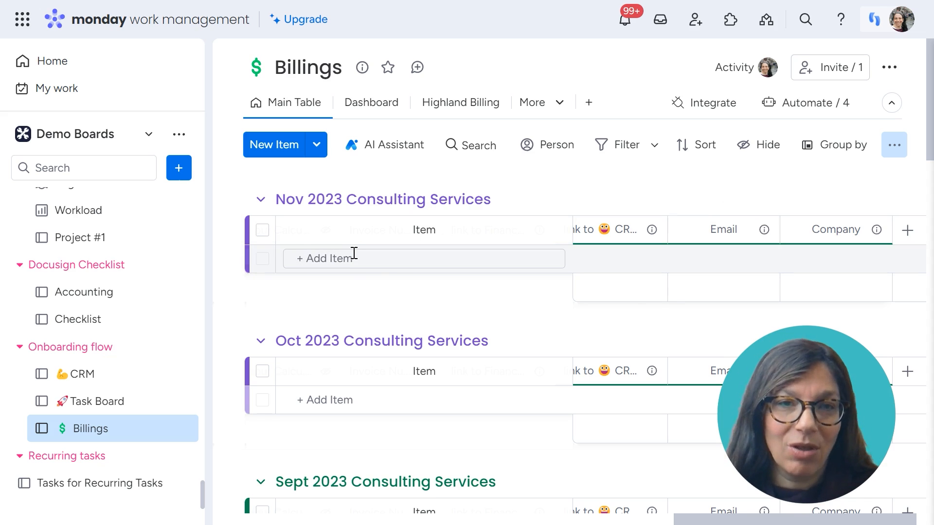
mouse_move(249, 387)
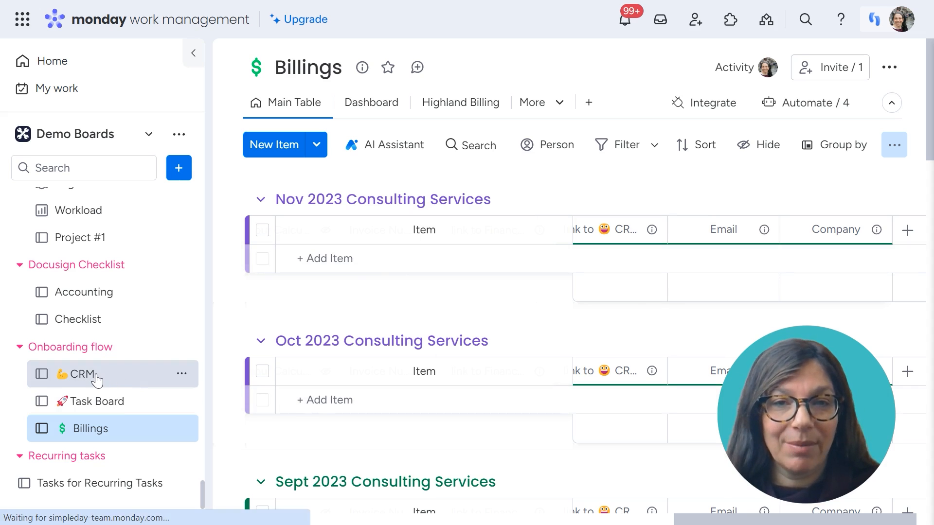
left_click(78, 373)
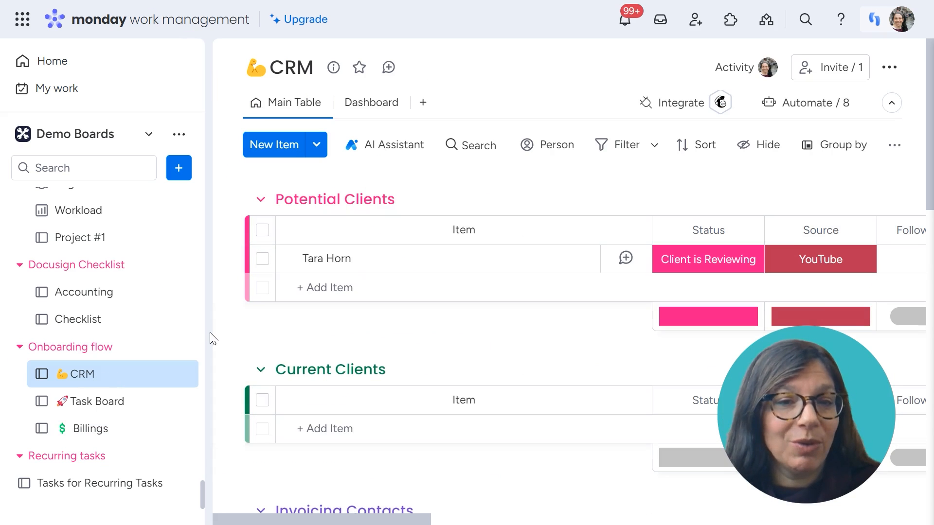
mouse_move(402, 253)
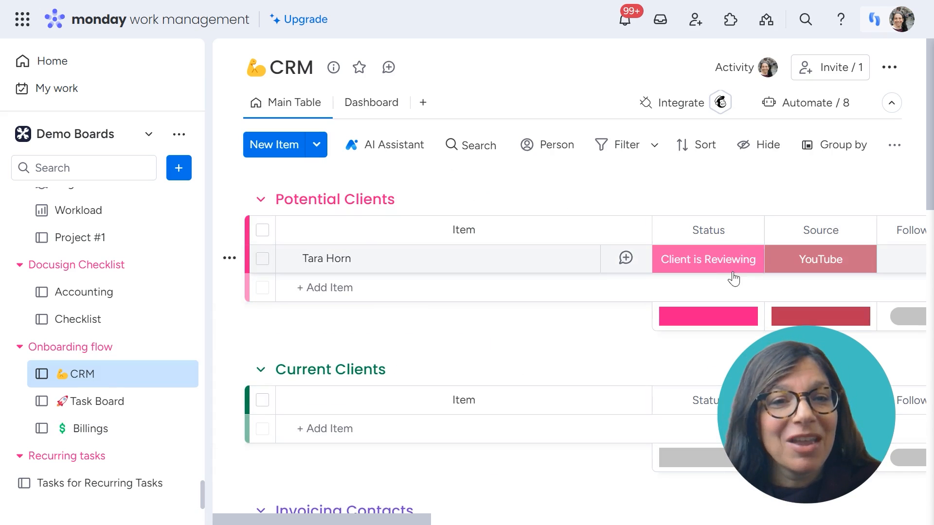
mouse_move(681, 264)
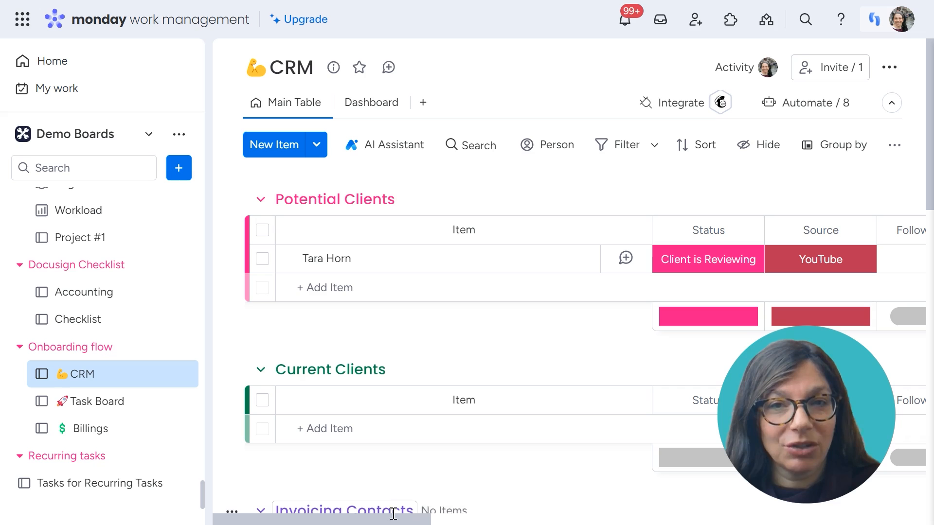
scroll("right", 3)
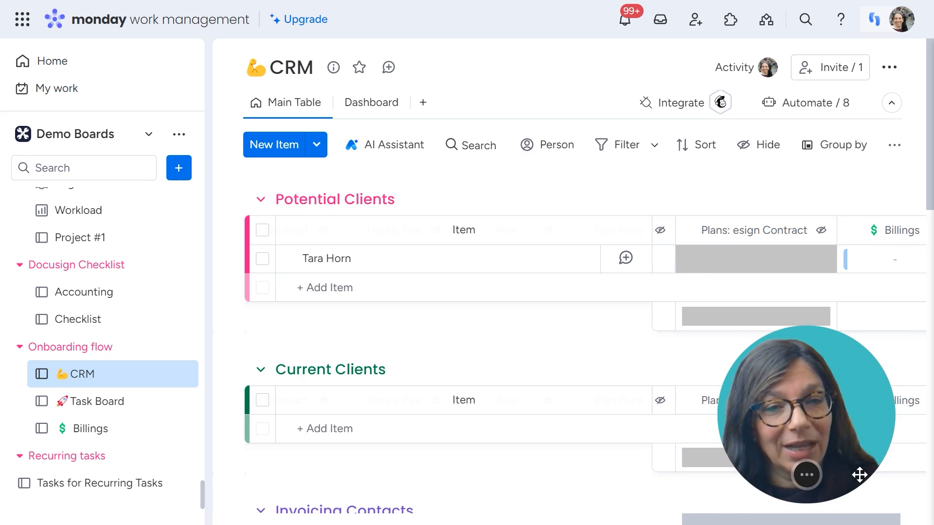
left_click(756, 258)
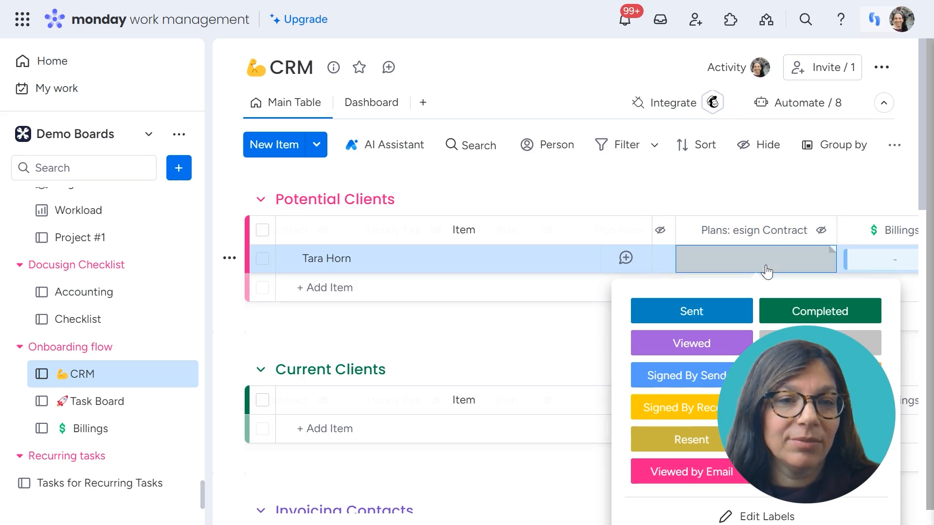
left_click(819, 311)
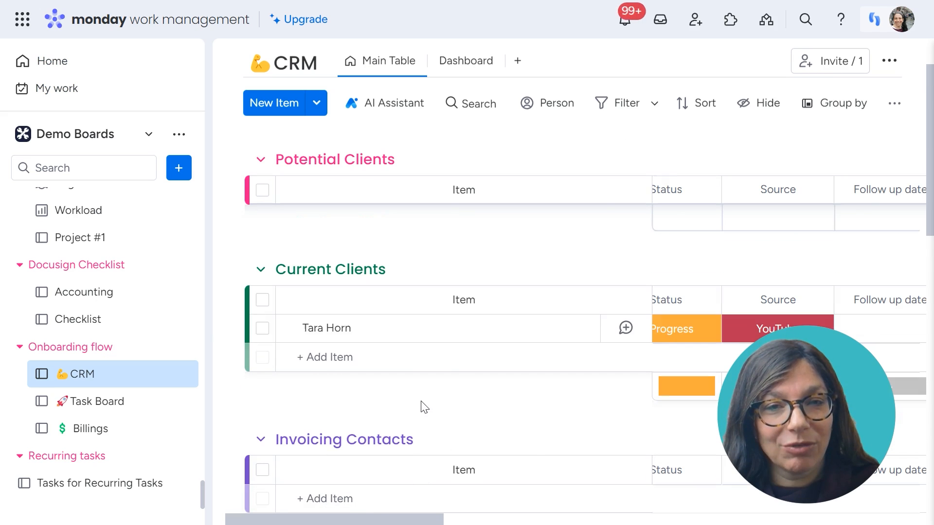
mouse_move(330, 280)
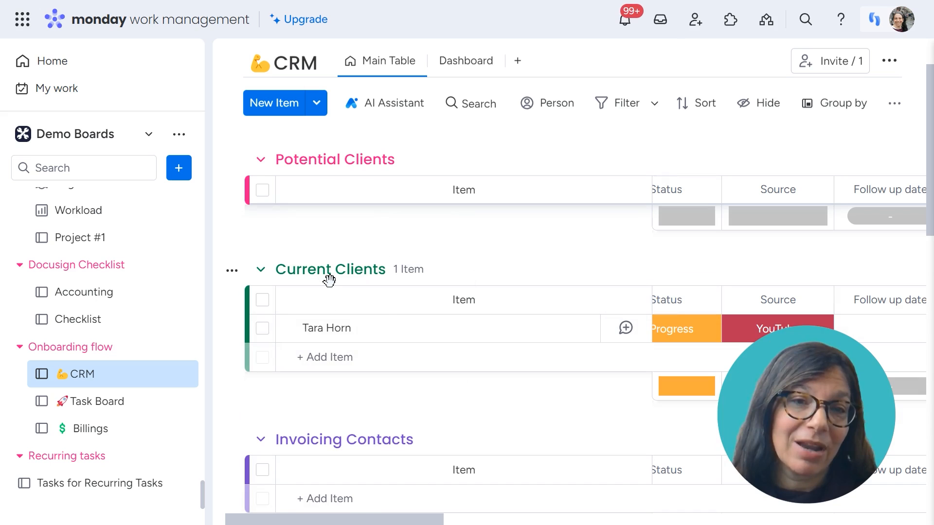
mouse_move(386, 463)
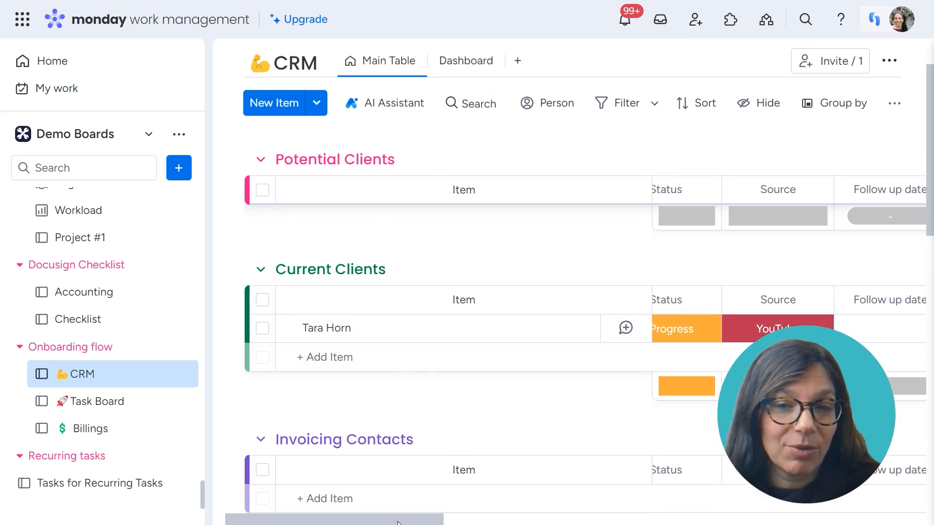
scroll("right", 3)
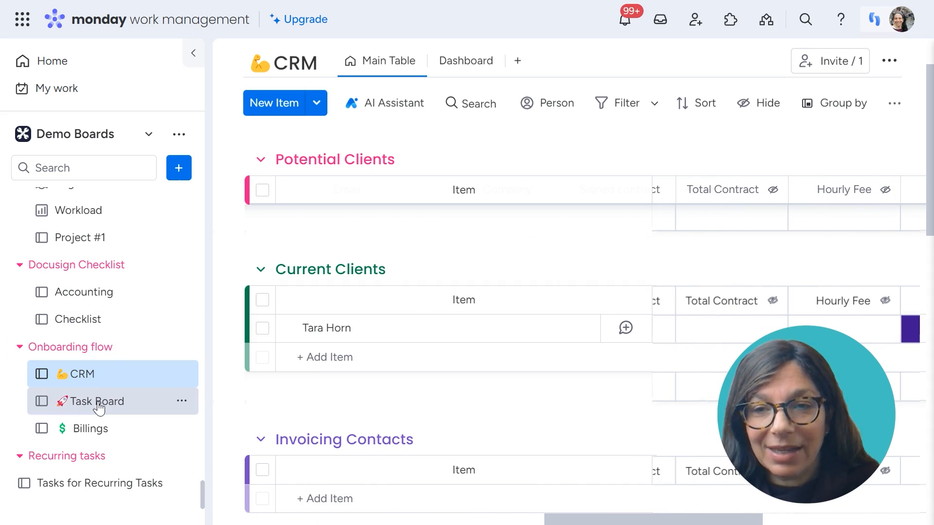
left_click(94, 401)
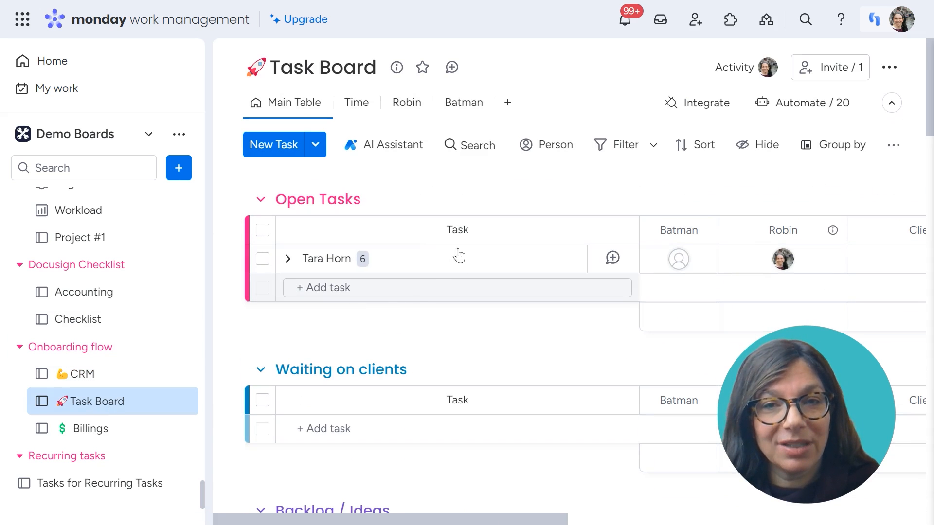
mouse_move(387, 497)
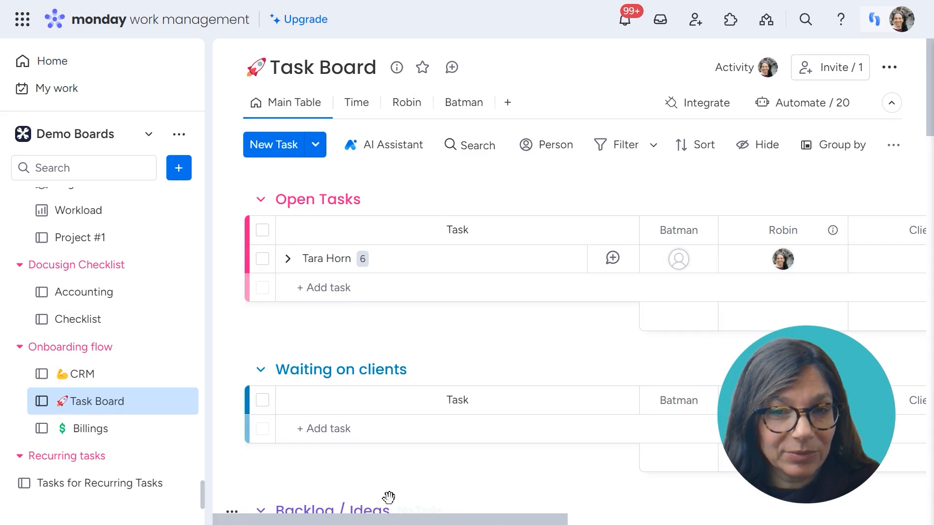
scroll("right", 3)
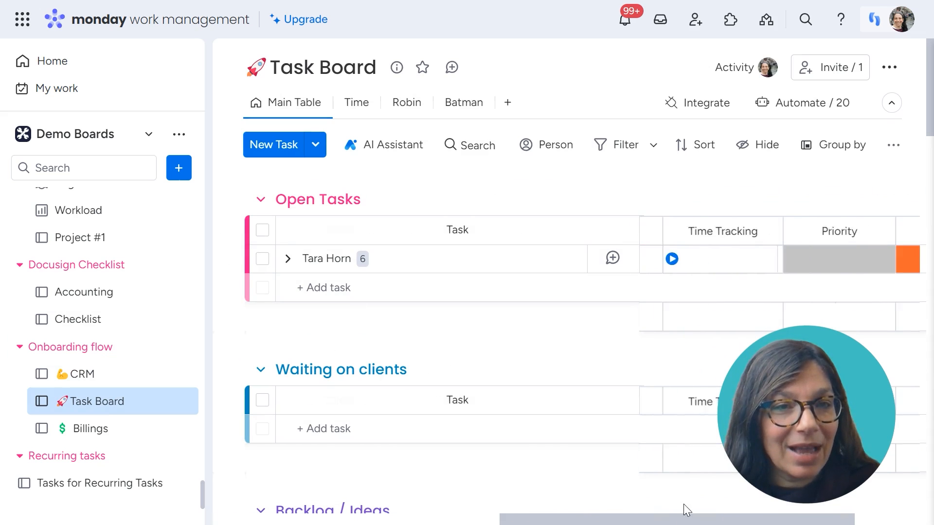
scroll("right", 3)
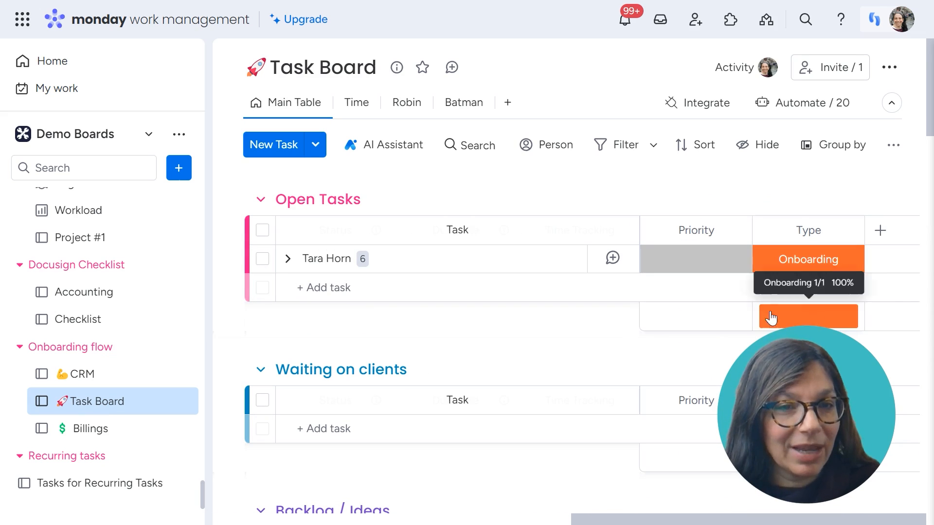
mouse_move(802, 102)
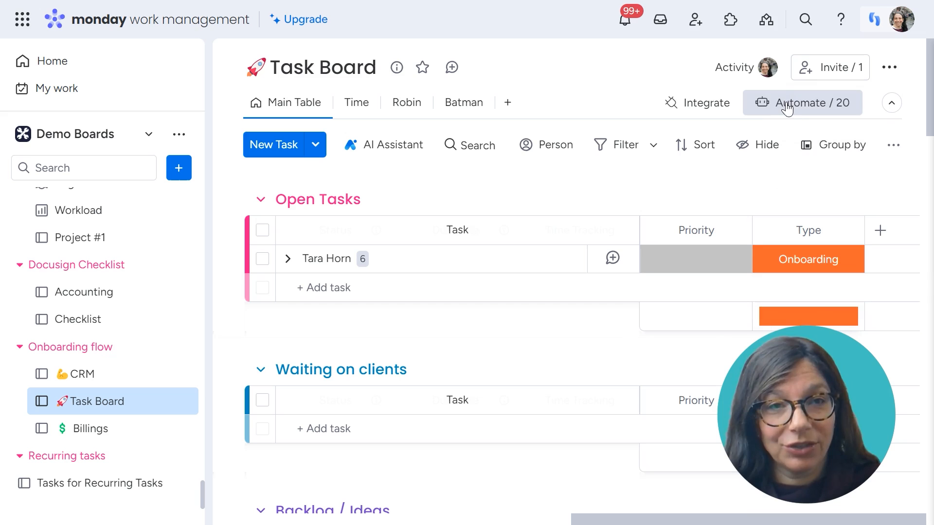
left_click(288, 259)
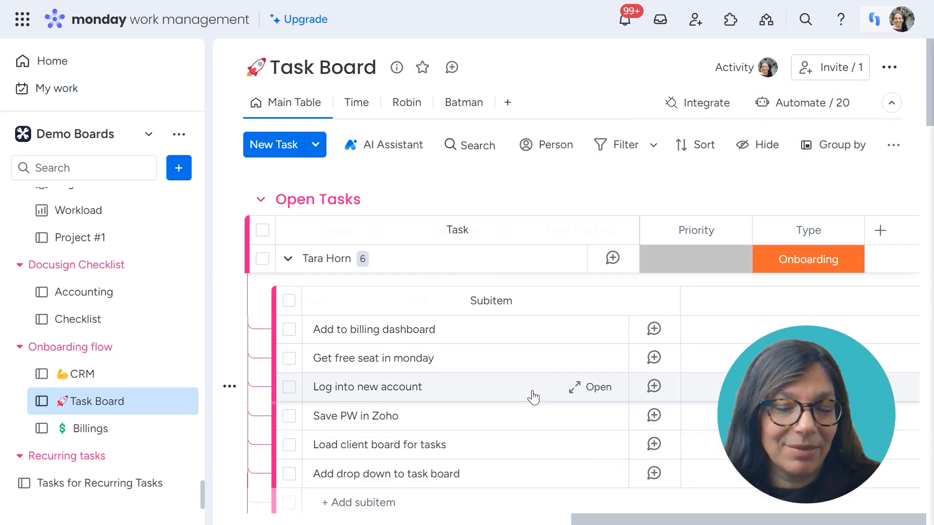
mouse_move(453, 340)
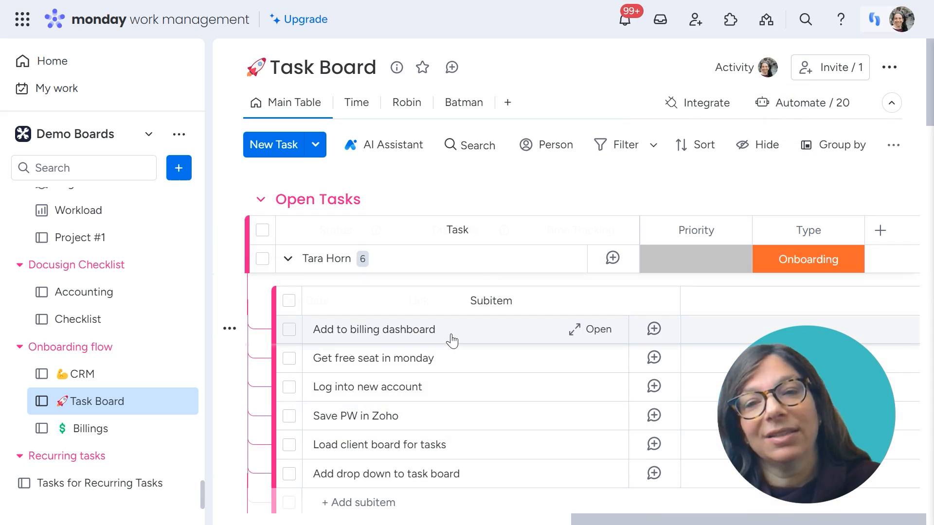
mouse_move(455, 366)
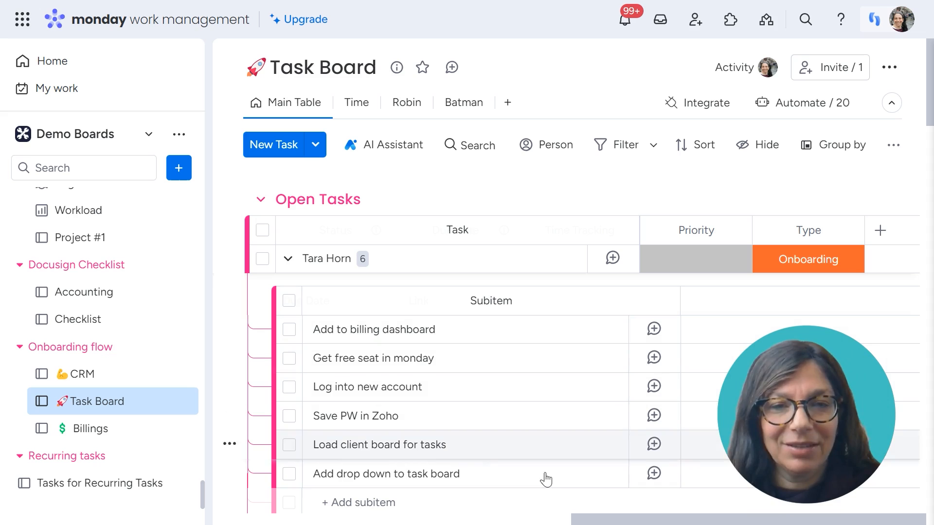
scroll("right", 3)
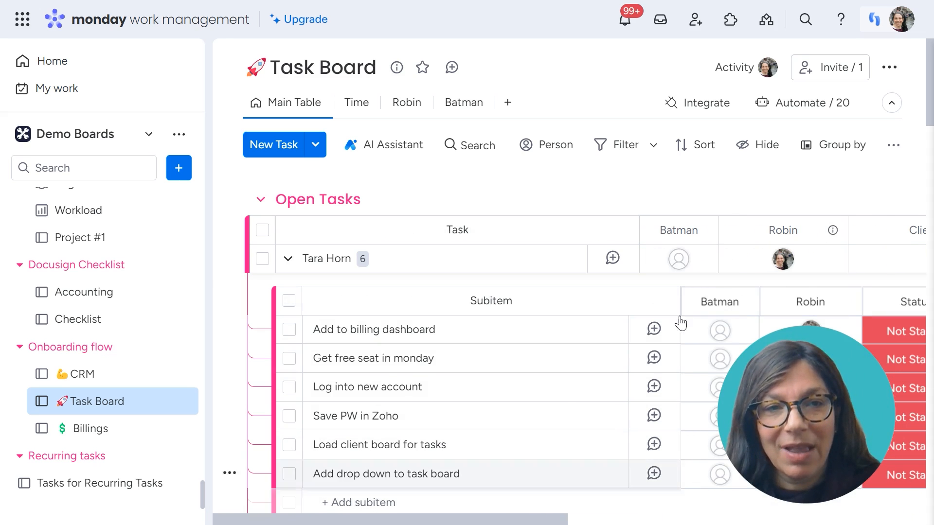
mouse_move(656, 271)
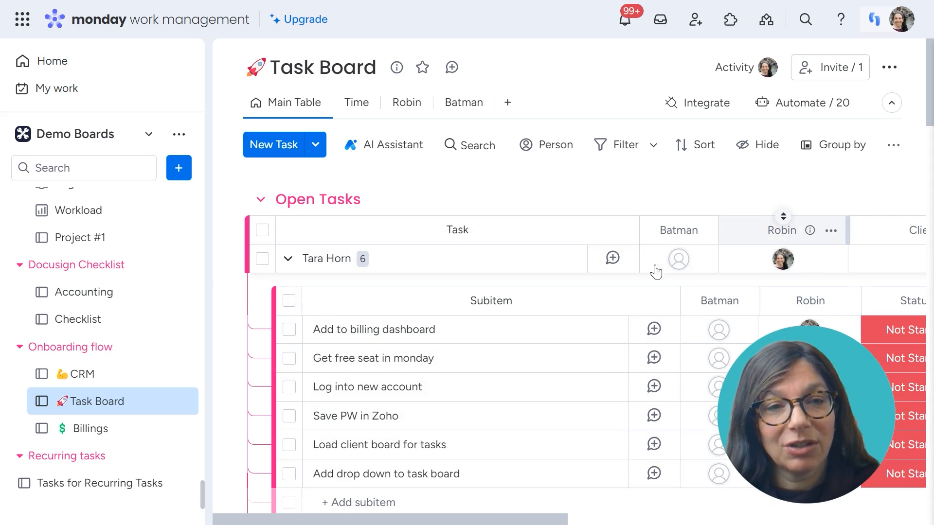
mouse_move(82, 373)
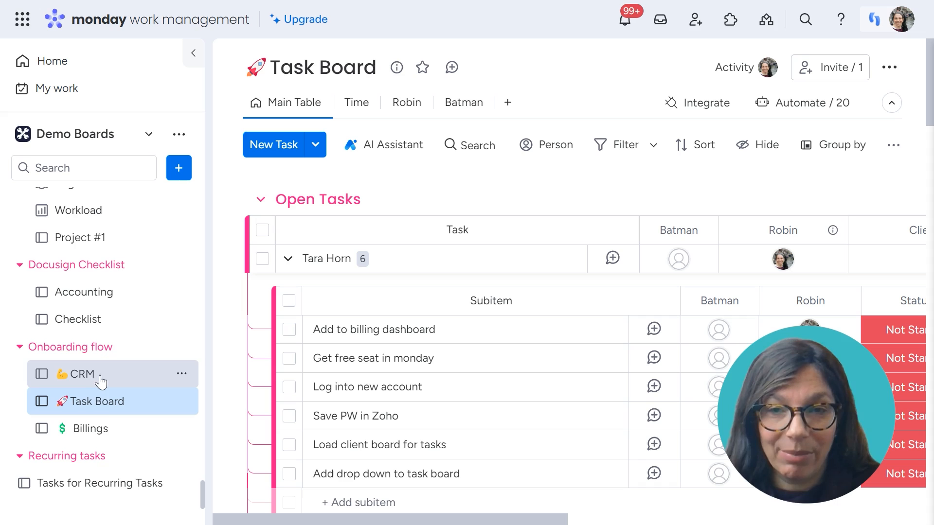
left_click(94, 428)
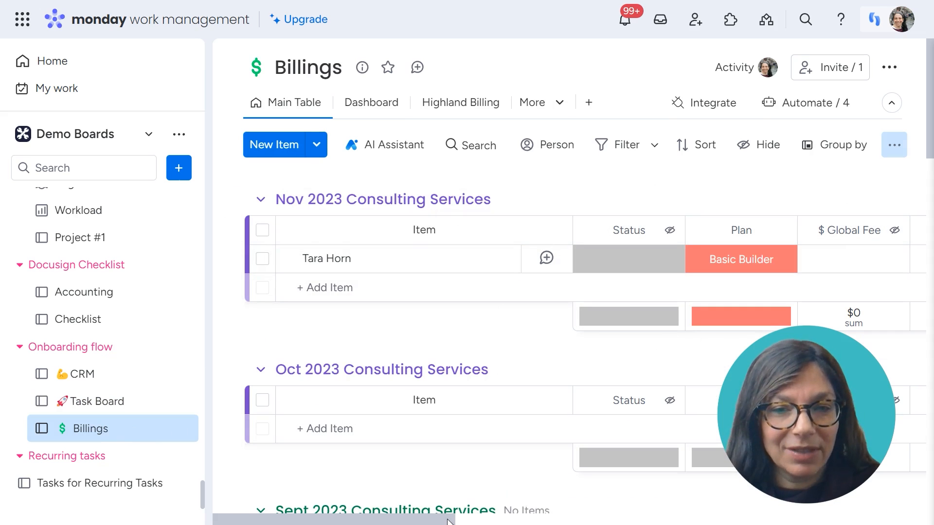
scroll("right", 3)
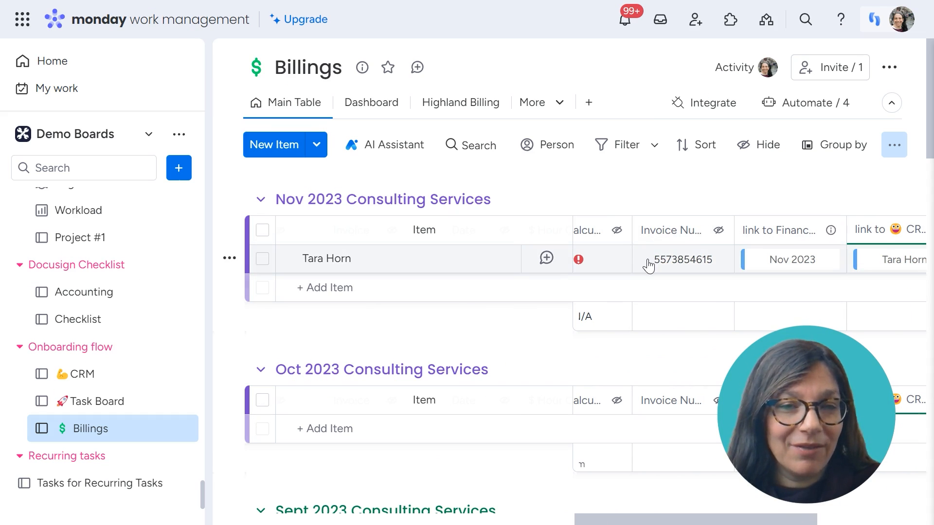
mouse_move(718, 232)
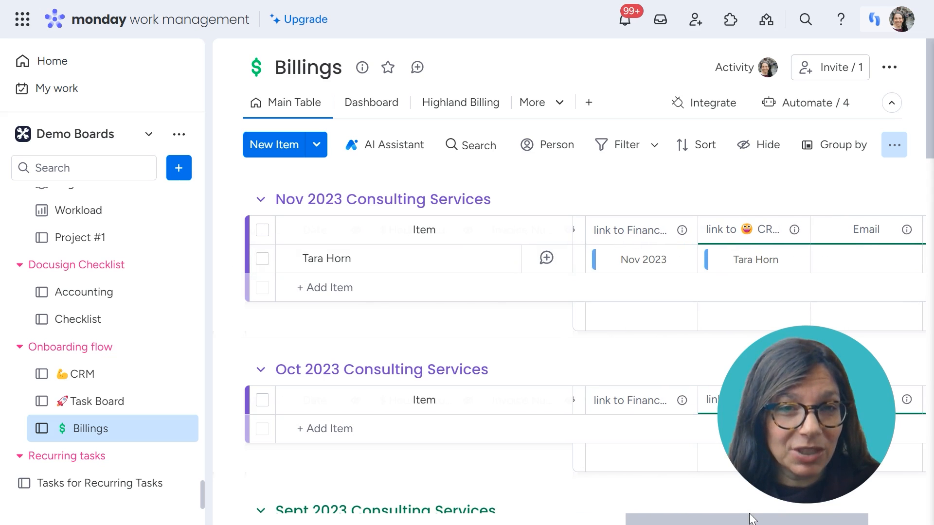
scroll("right", 3)
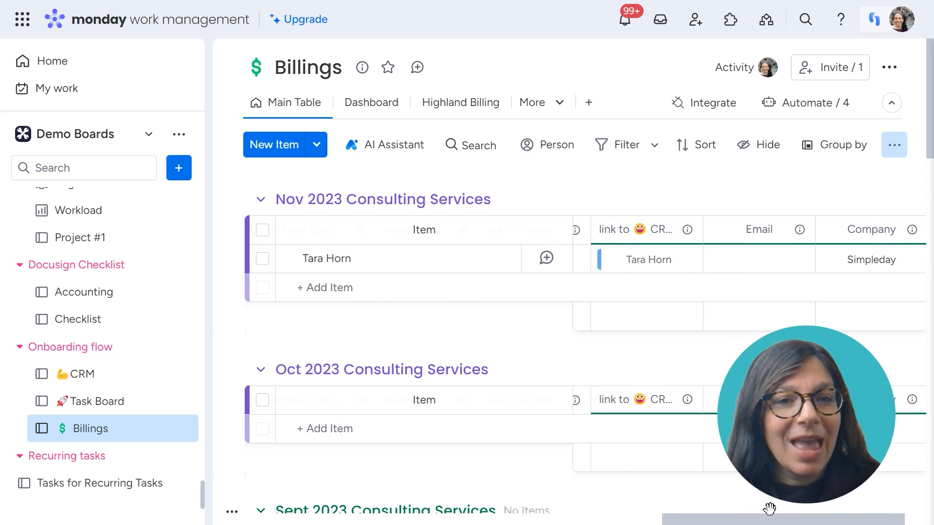
mouse_move(757, 258)
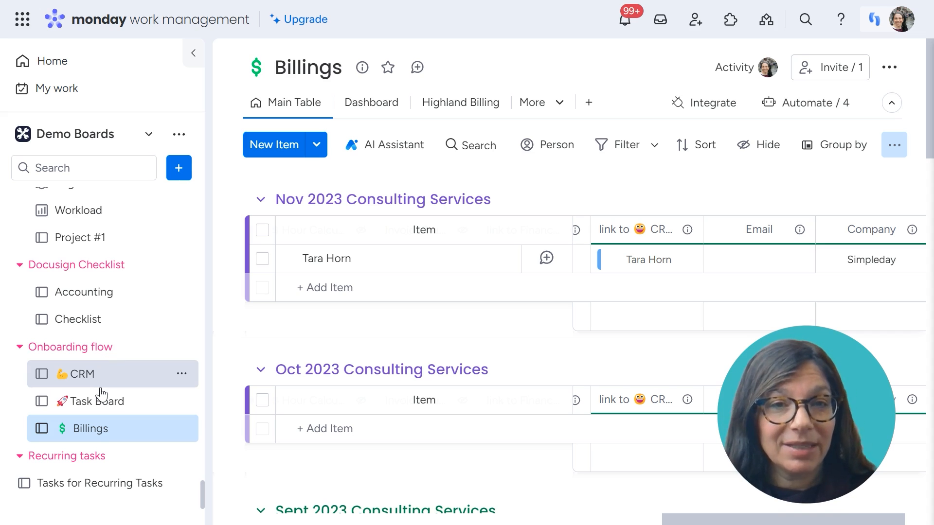
mouse_move(158, 334)
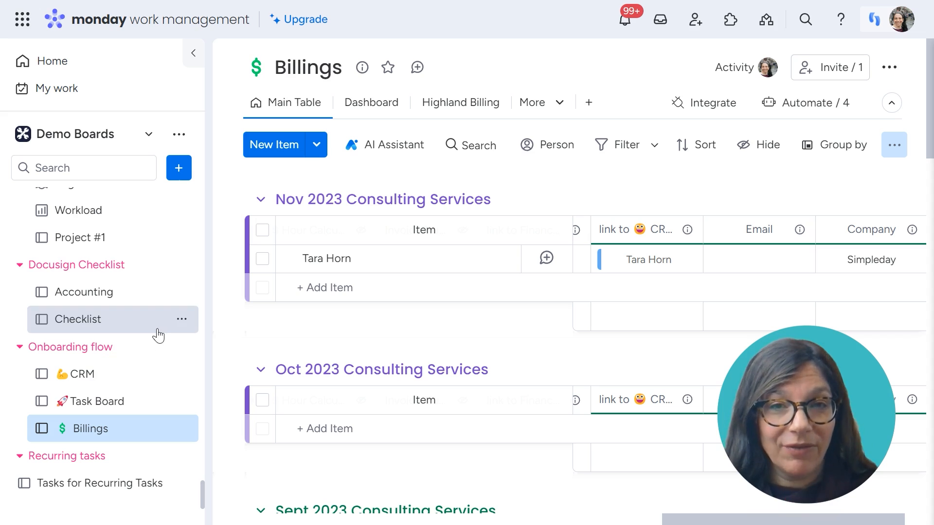